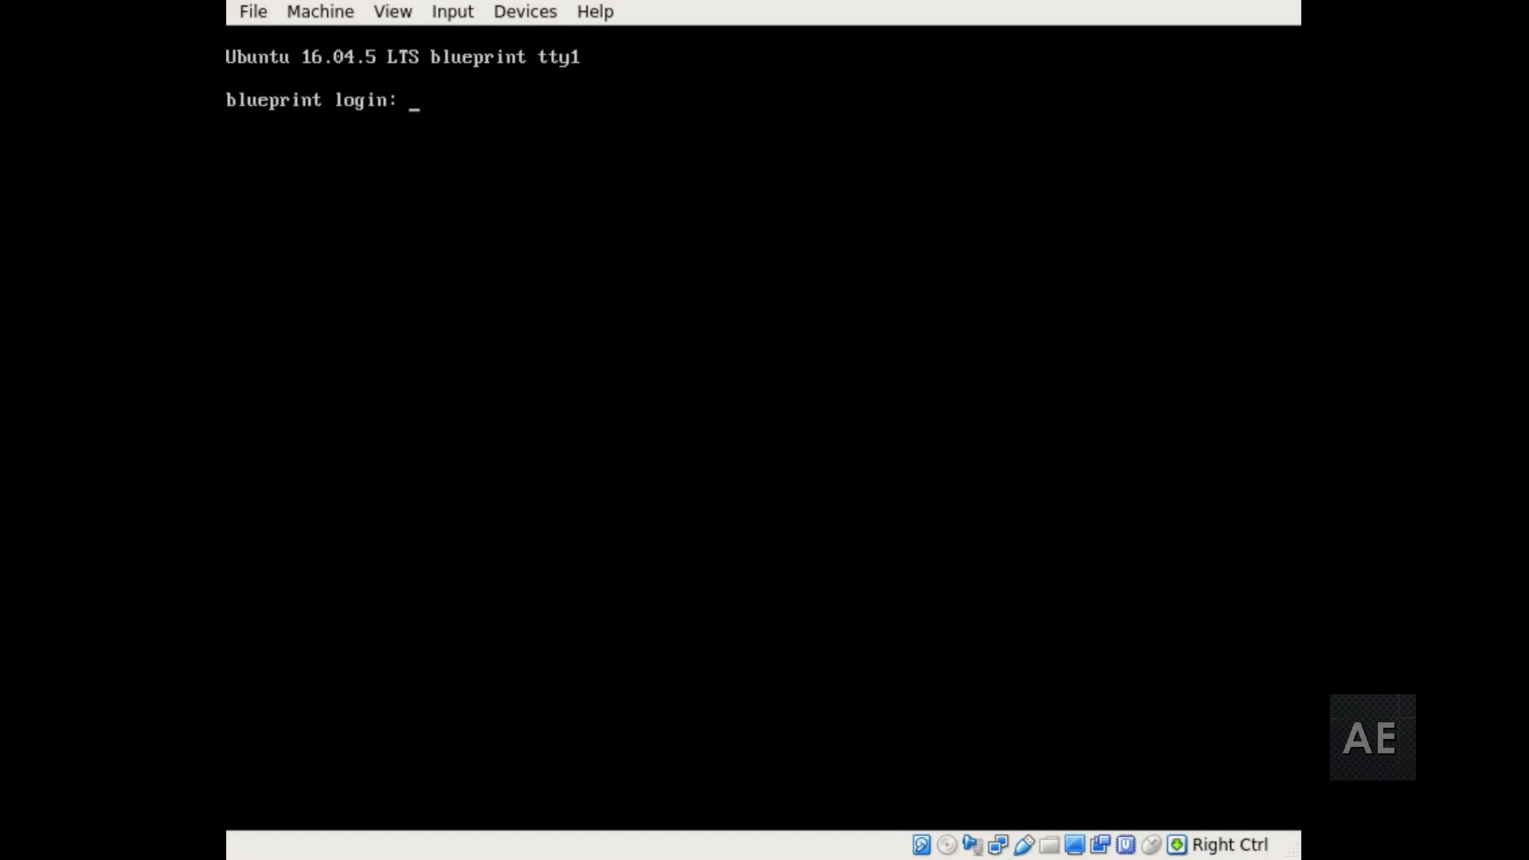
- Sign in at the blueprint console login as user almostengr with the password
text(almos)
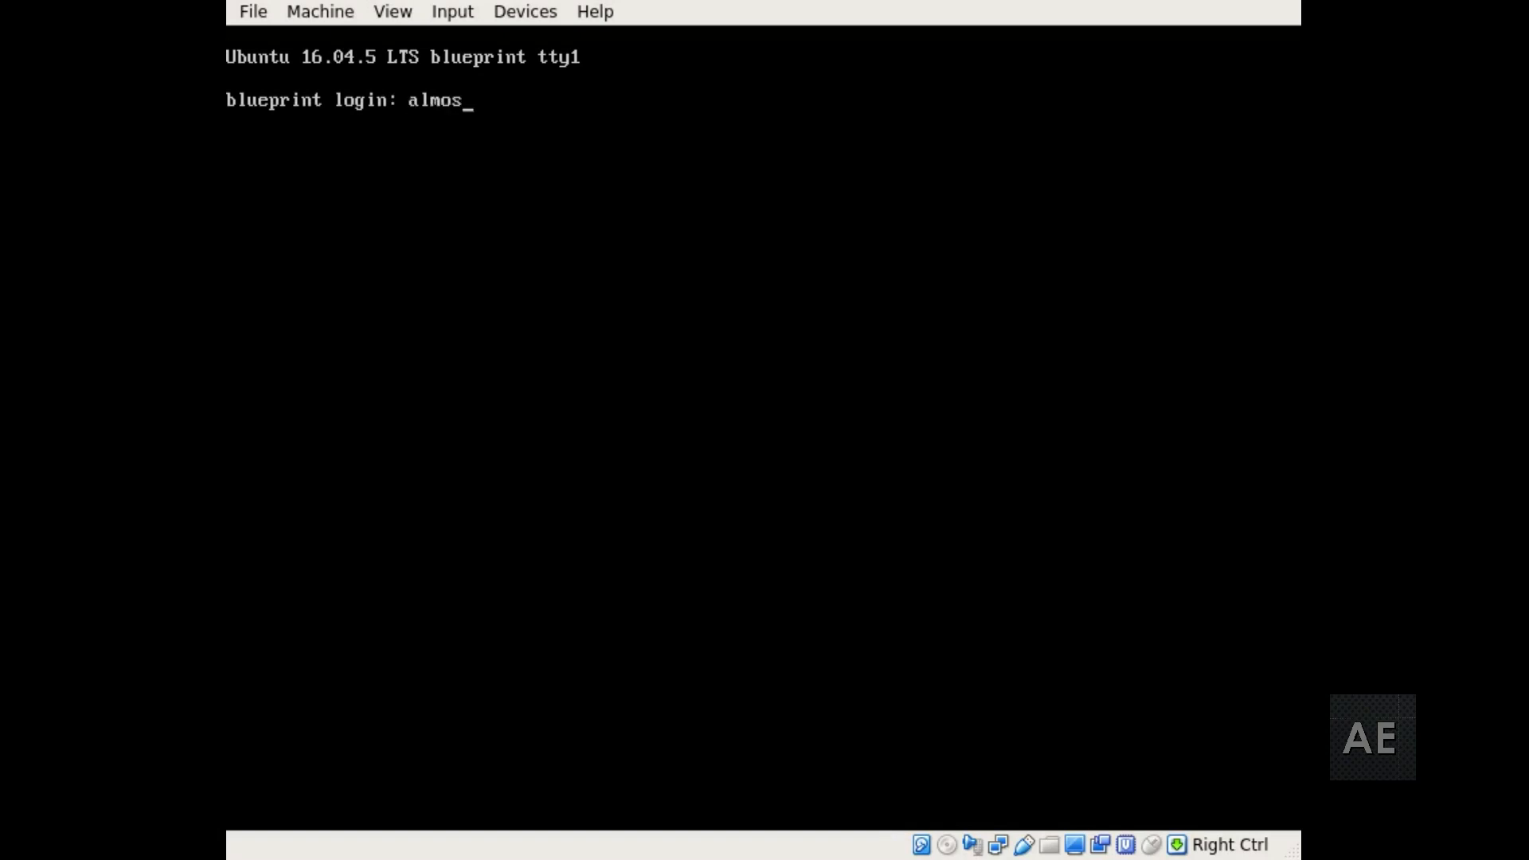
text(engr)
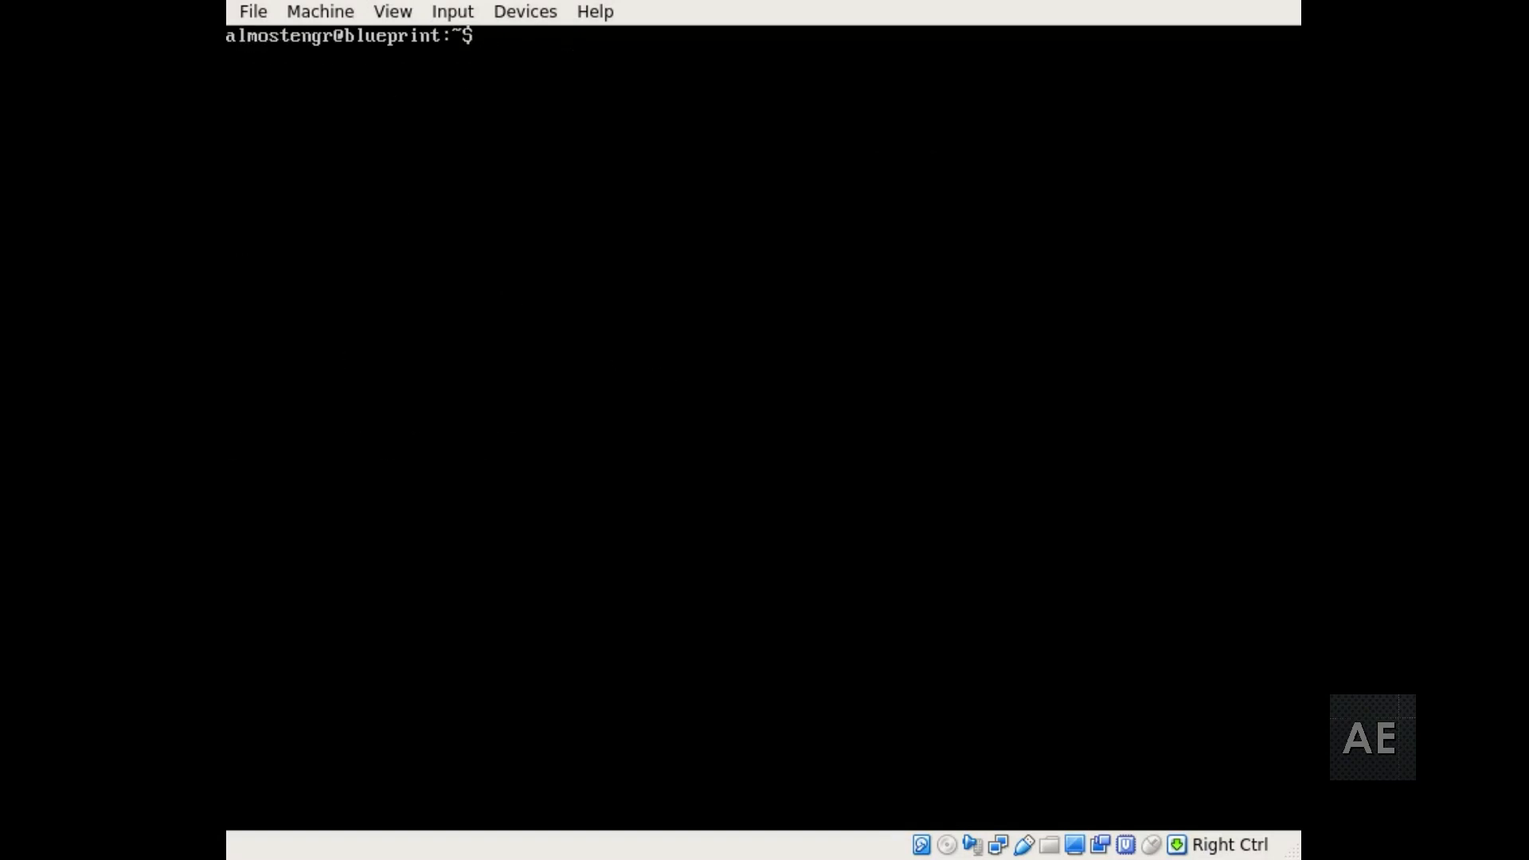
- Run lsb_release -a, showing Ubuntu 16.04.5 LTS xenial, and begin a sudo command
text(lsb)
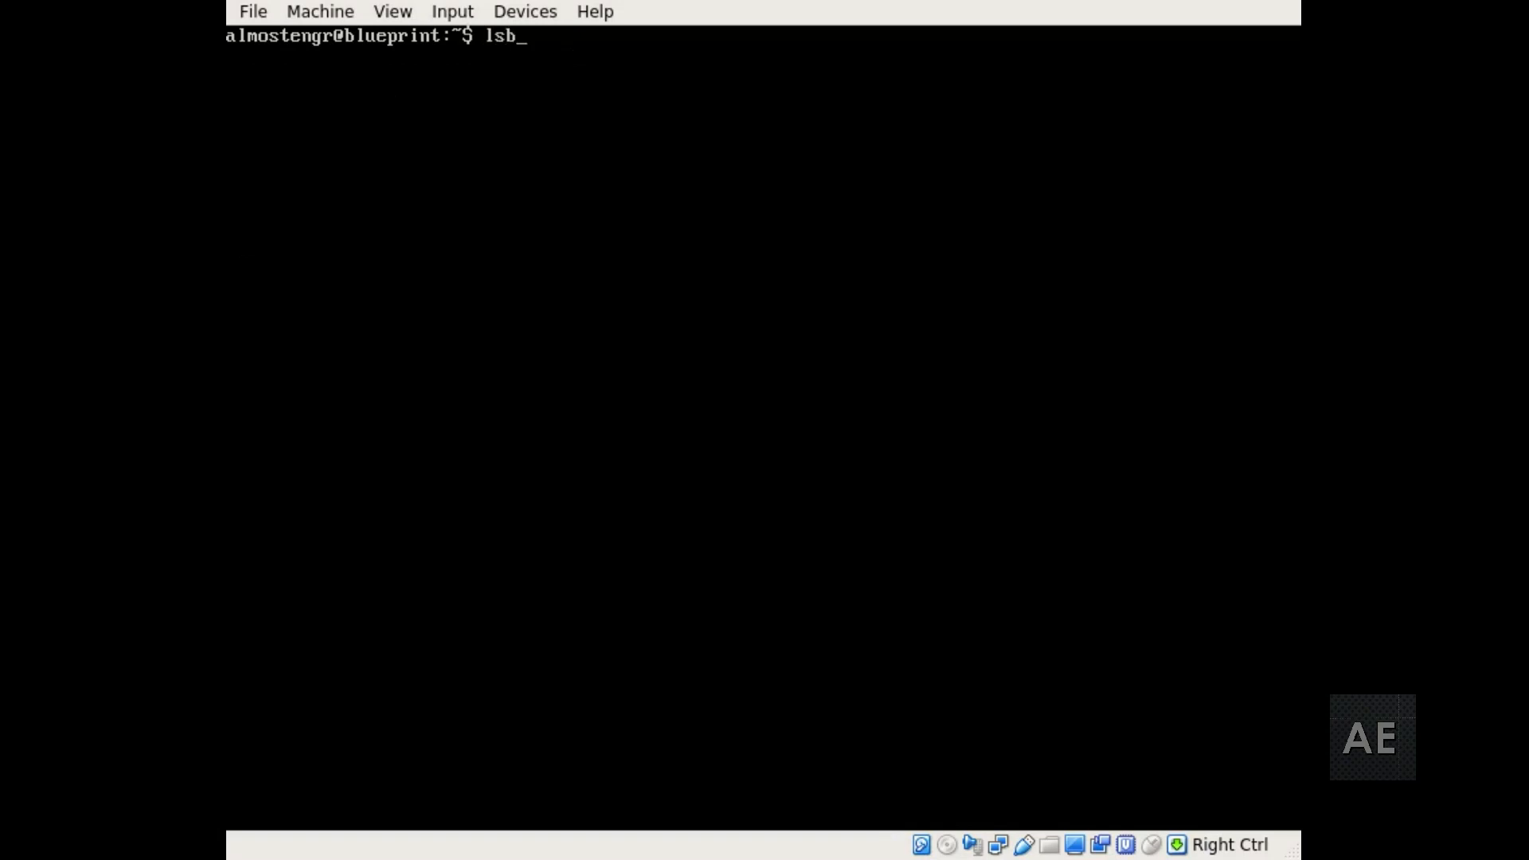
text(relee)
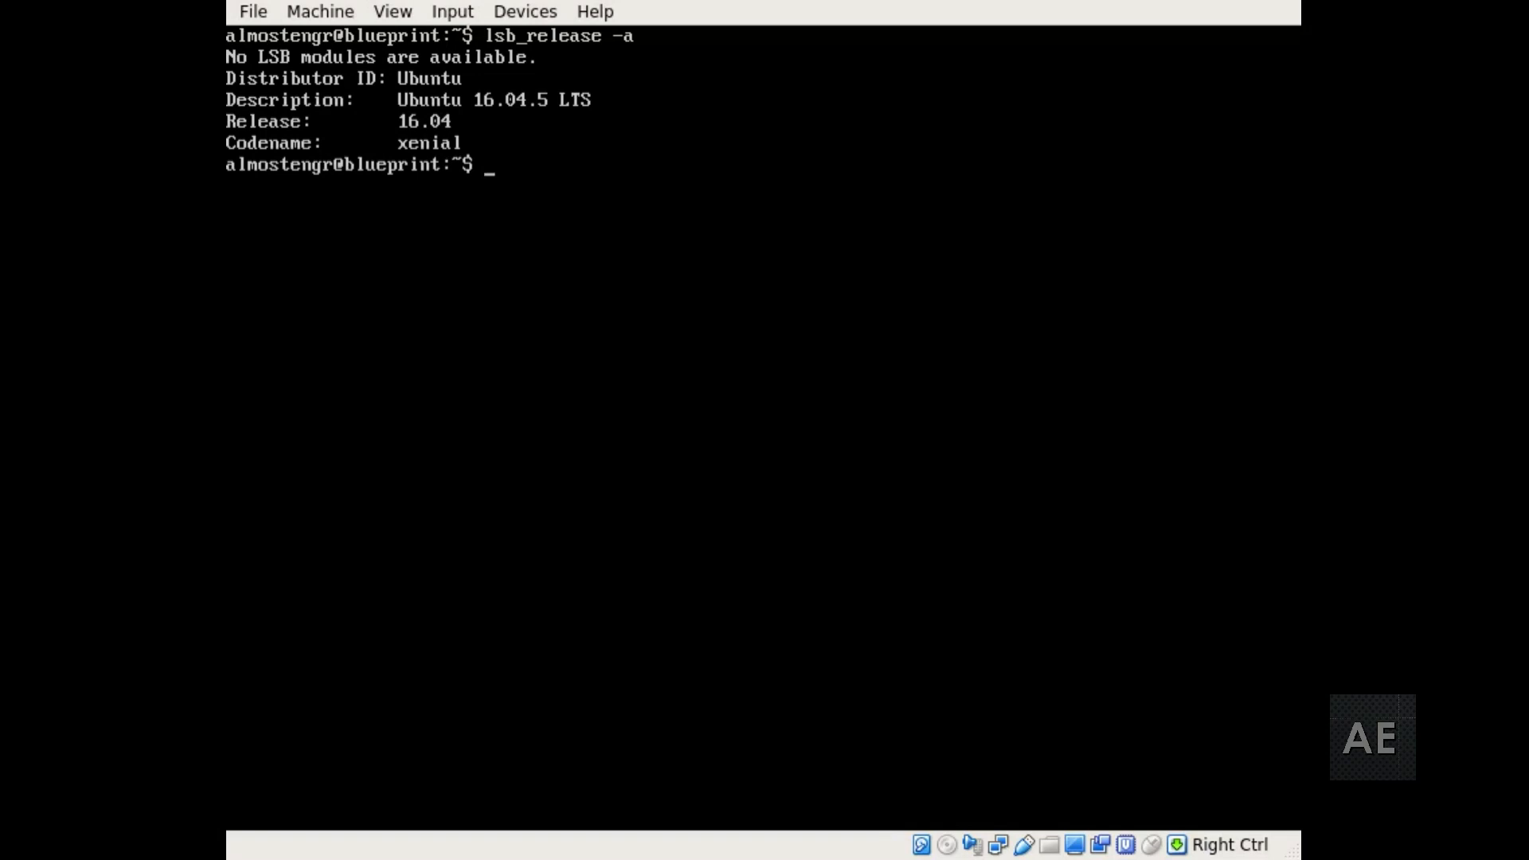
text(sudo)
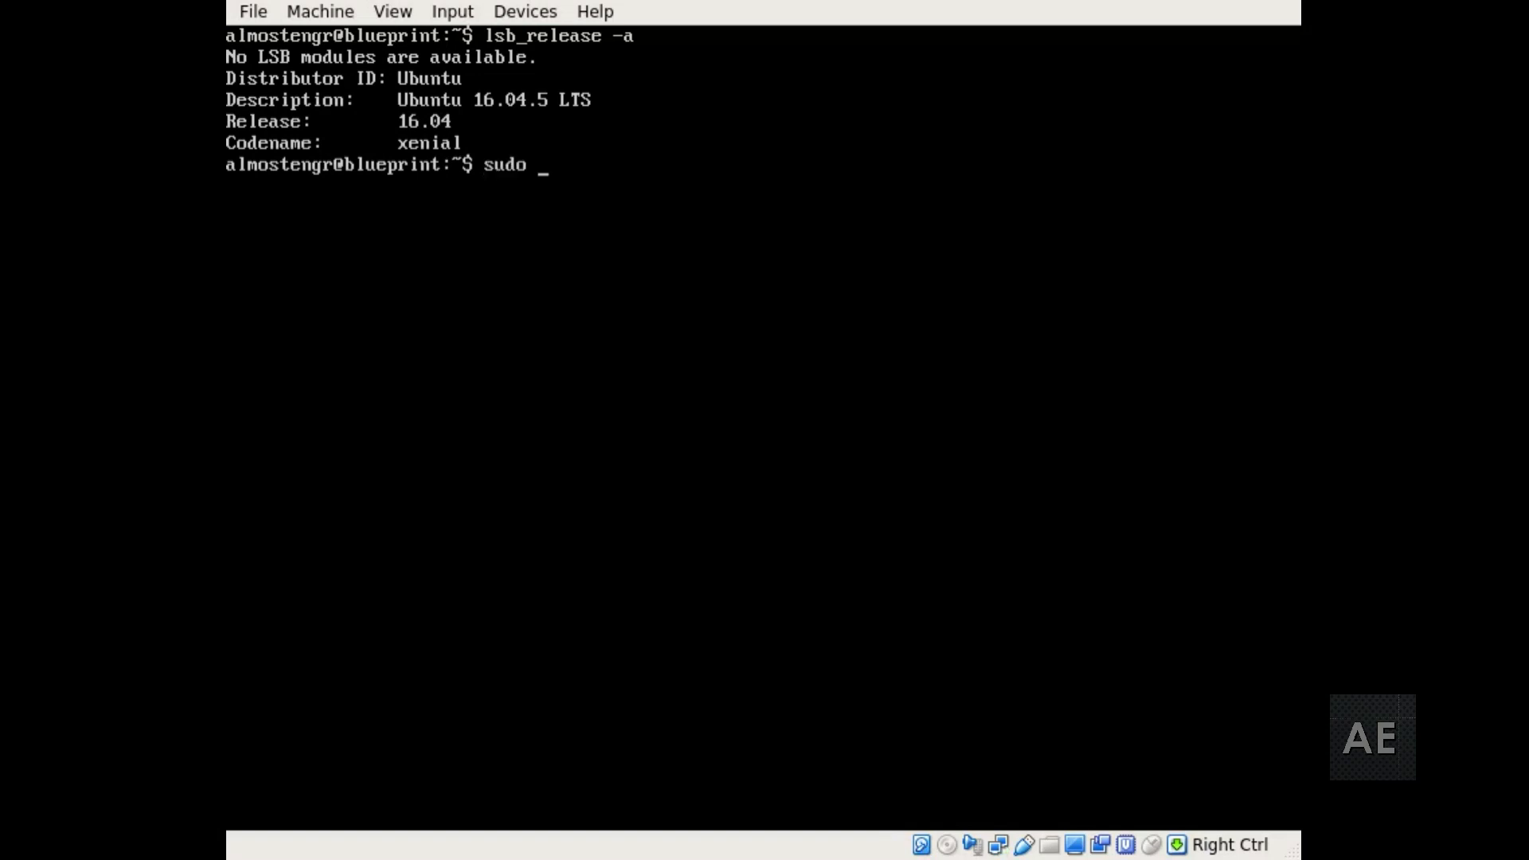
- Run sudo apt-get update && sudo apt-get upgrade -y, finding nothing to upgrade
text(apt-get update)
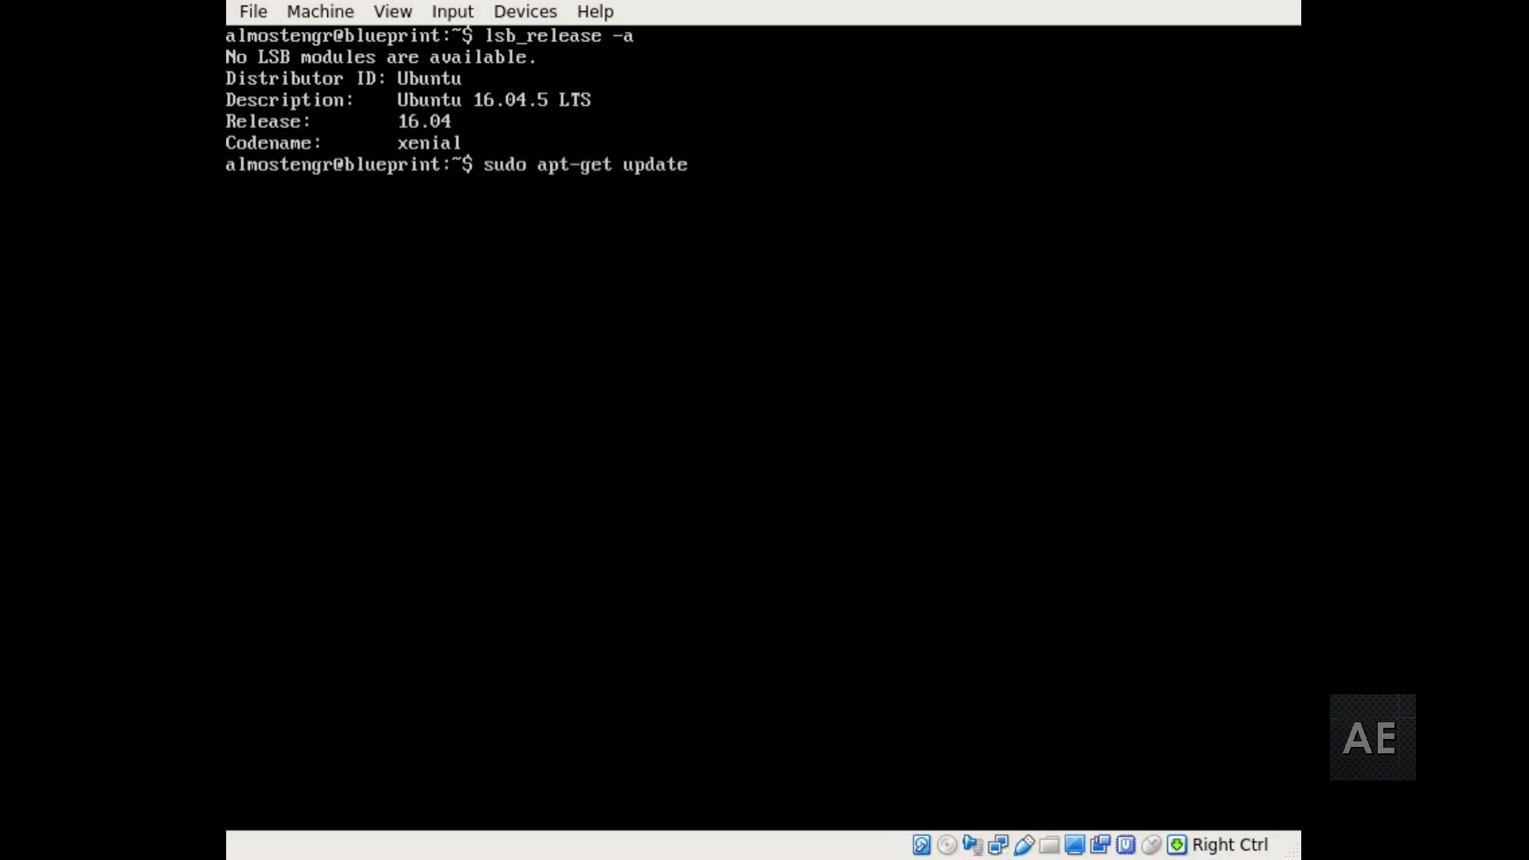
text(&& sudo apt-get)
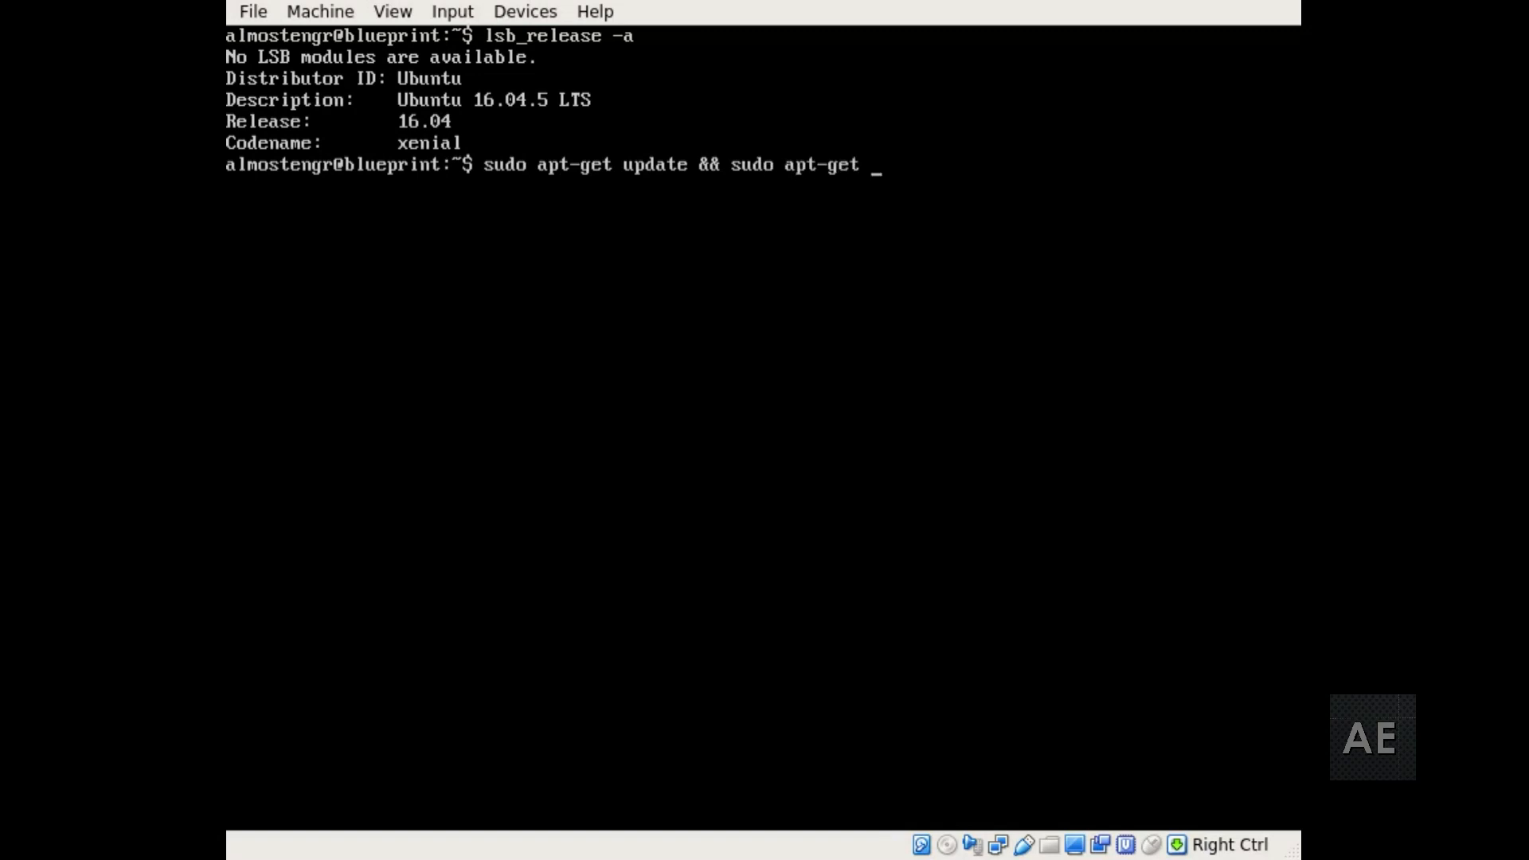
text(upgrade -y)
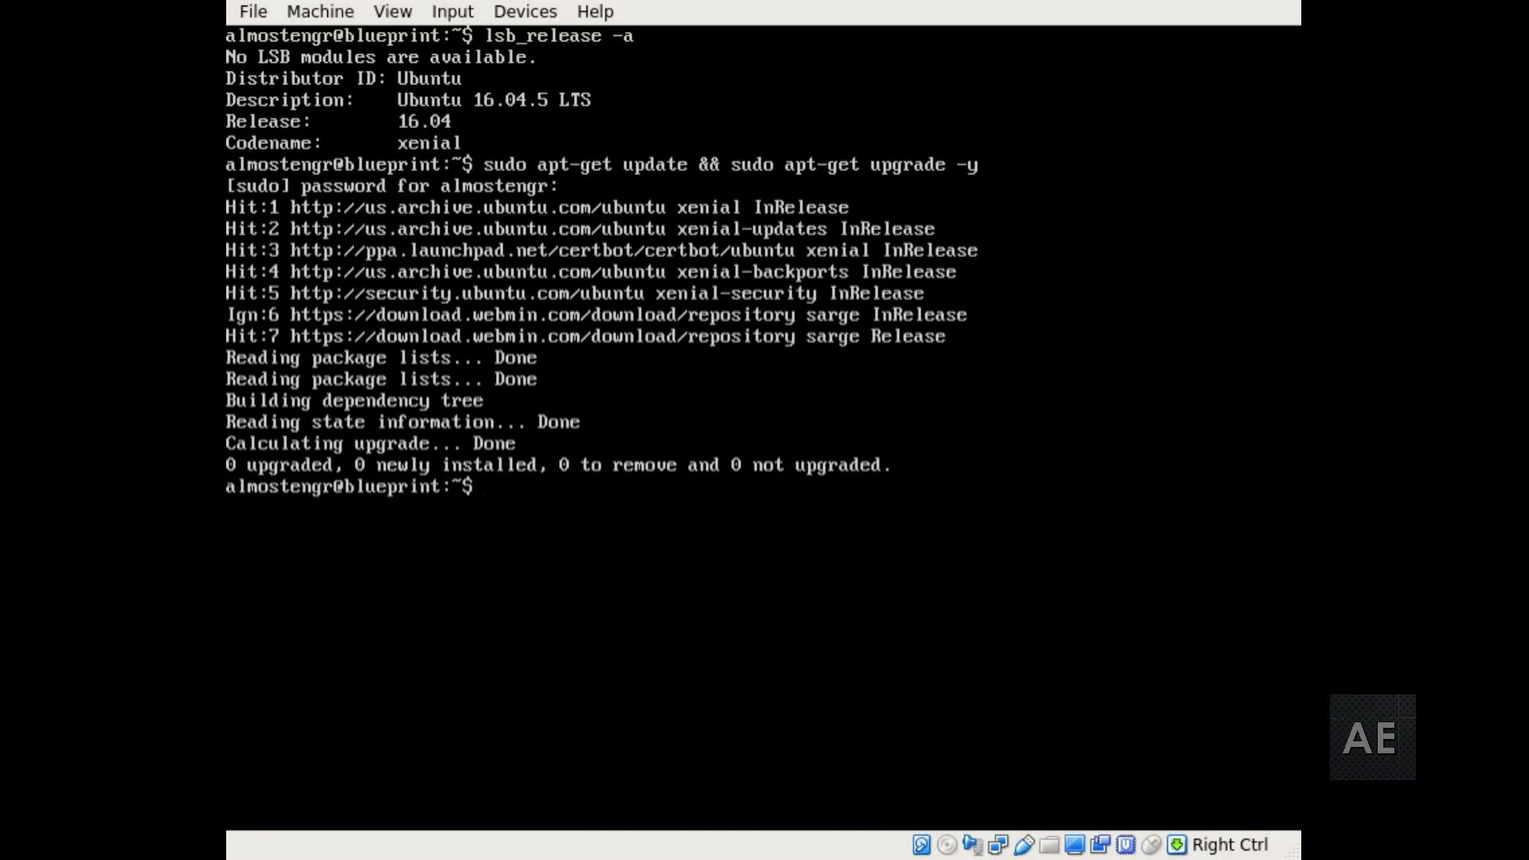
- Launch sudo do-release-upgrade and wait for the prompt to upgrade 555 packages
text(sudo do-)
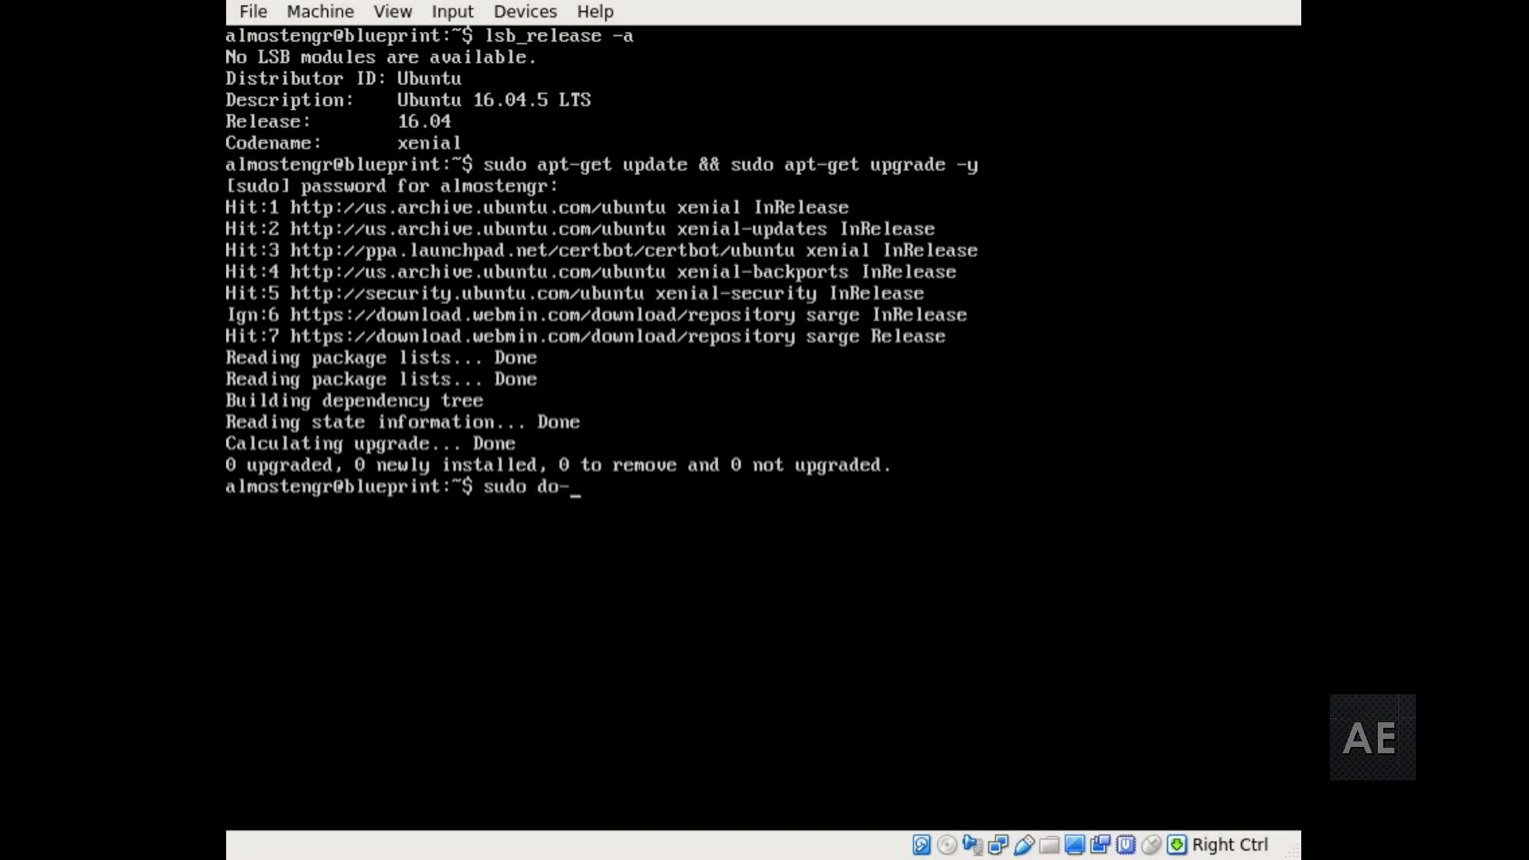
text(release-)
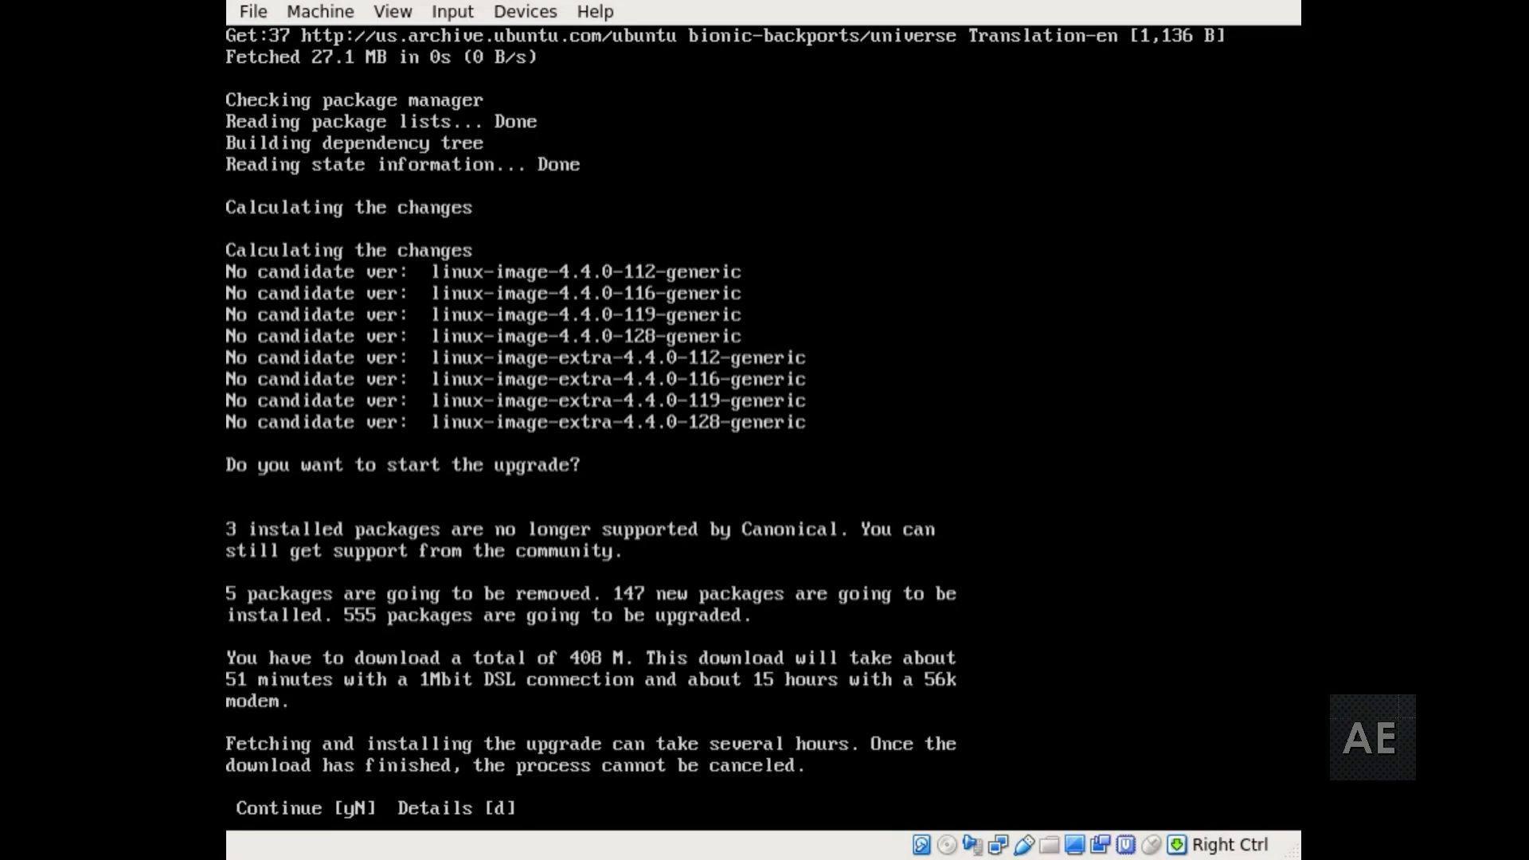
- Answer Y to continue and let the upgrade reboot into Ubuntu 18.04.1 LTS
text(Y)
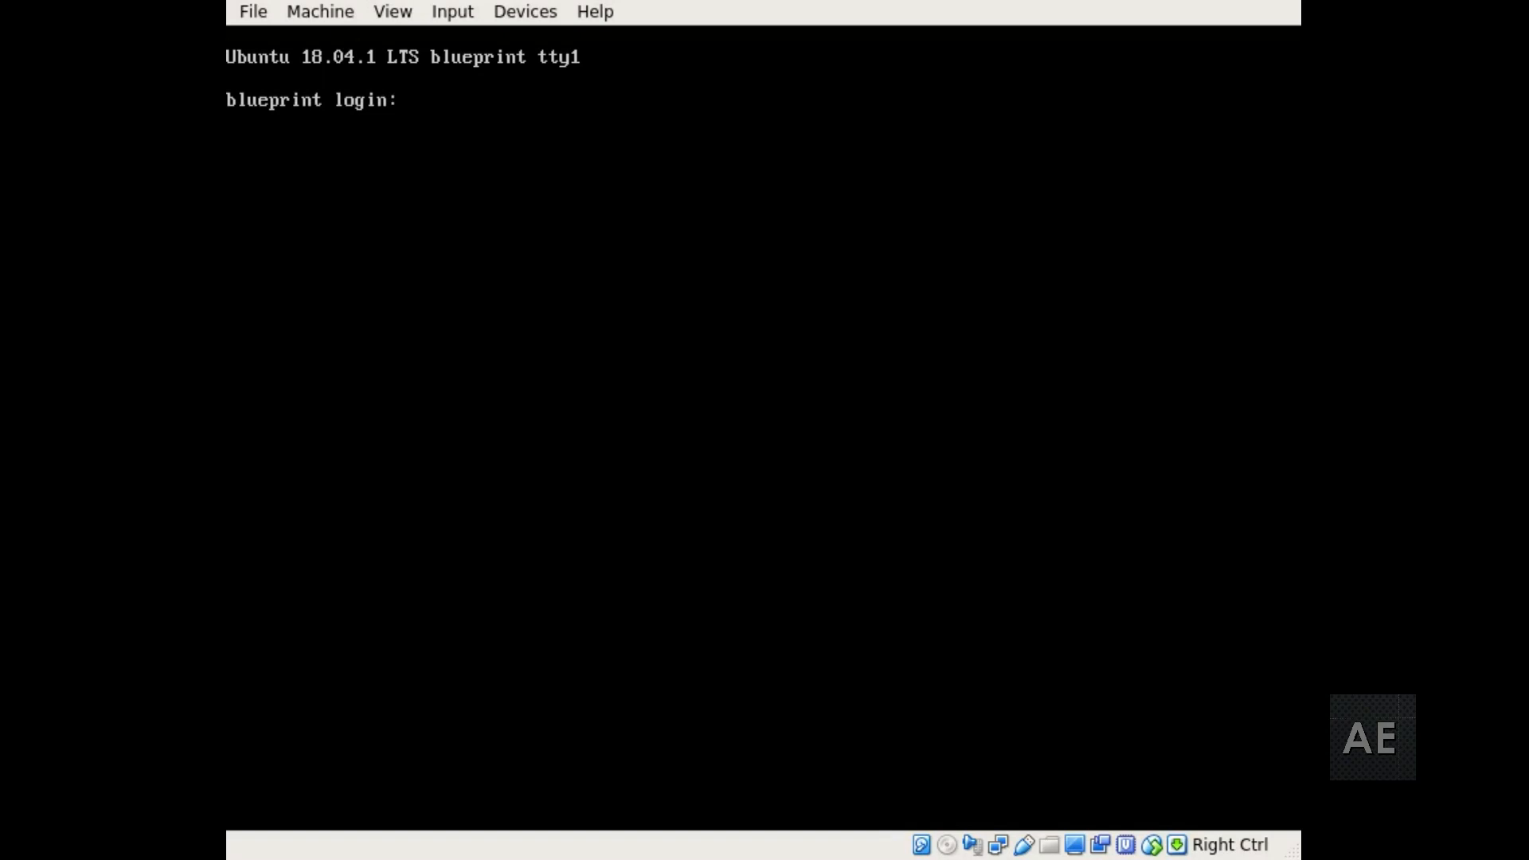
- Log in as almostengr on the upgraded 18.04.1 server
text(almostengrlogin:)
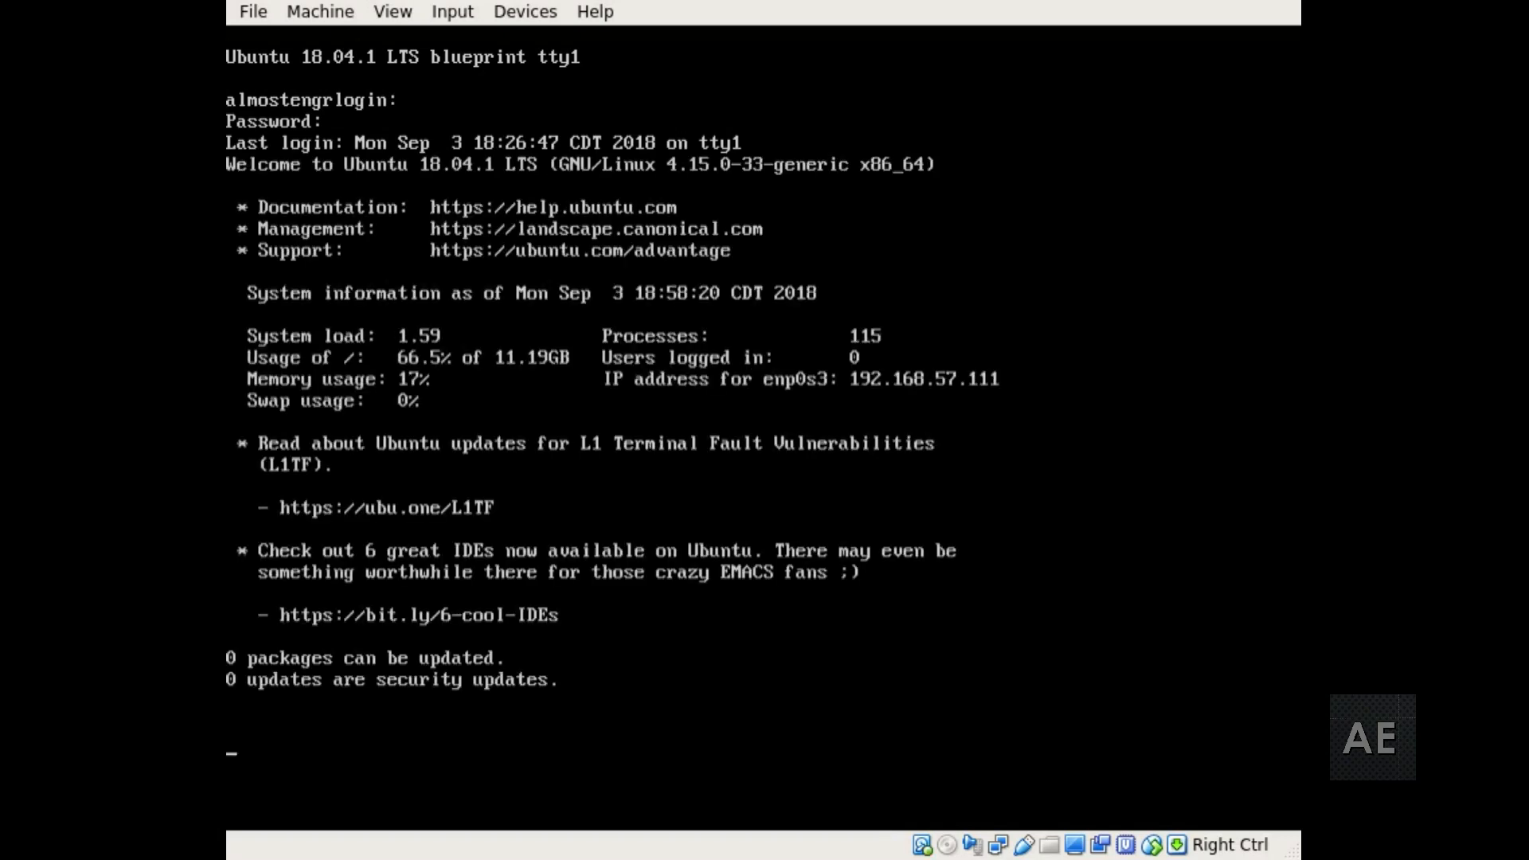
key(Return)
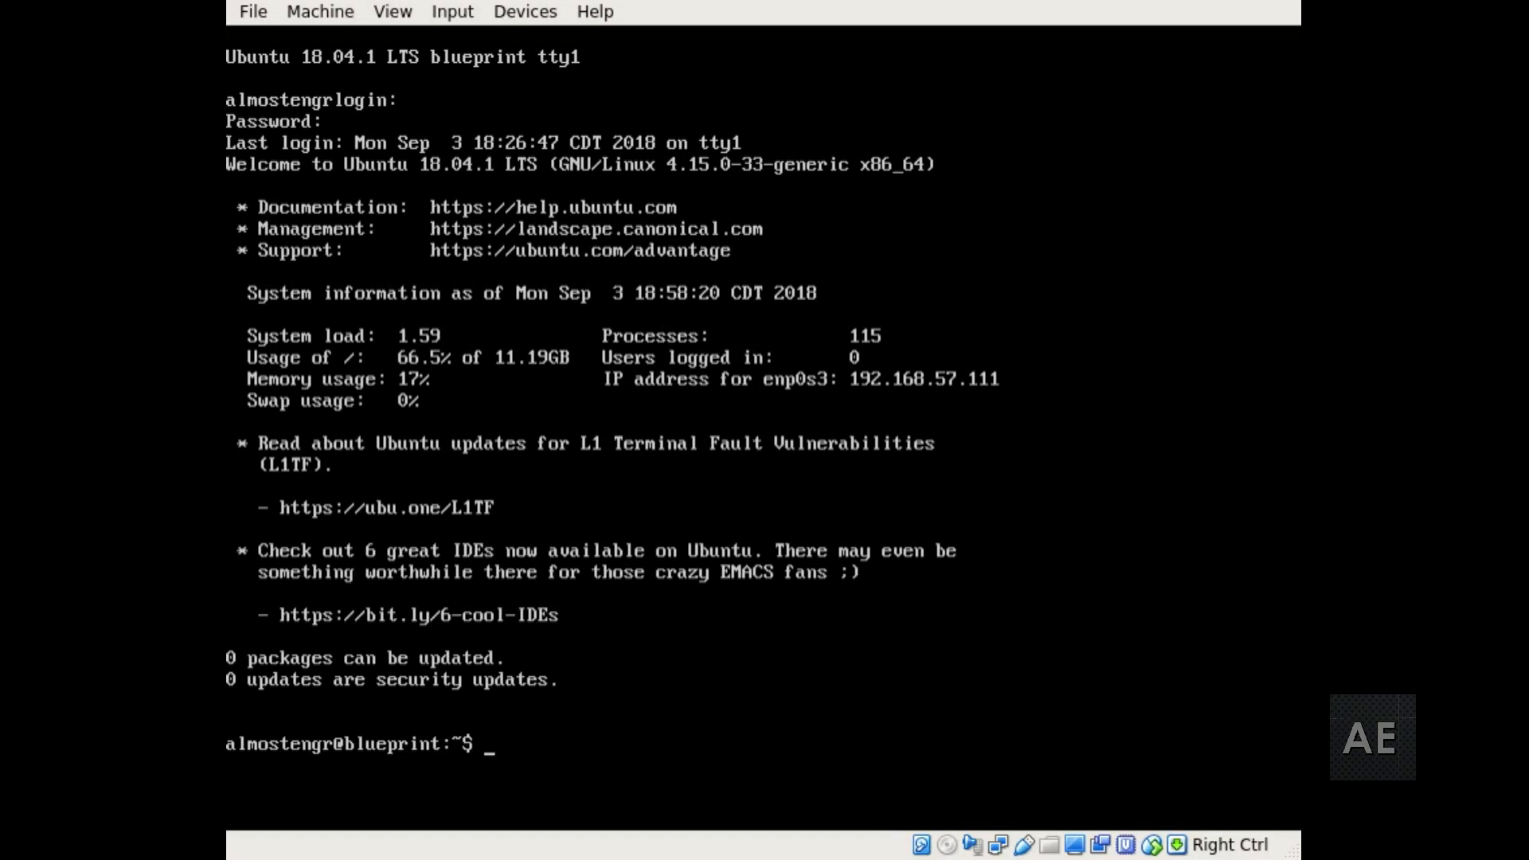
- Run the sudo apt-get update and upgrade -y on 18.04, showing 0 packages upgraded
text(sudo apt-get update)
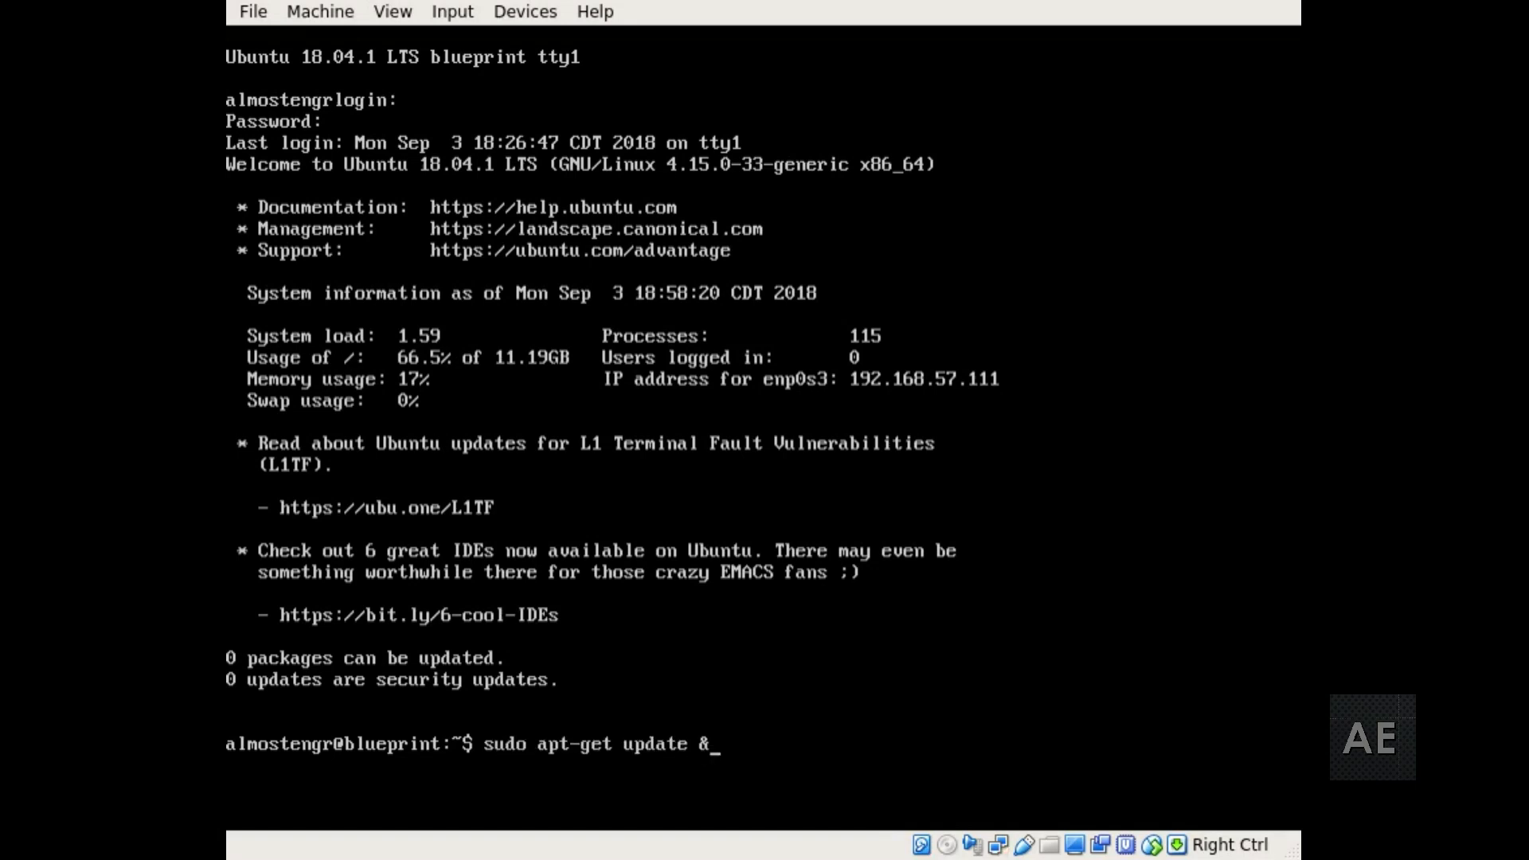
text(& sudo apt-get upg)
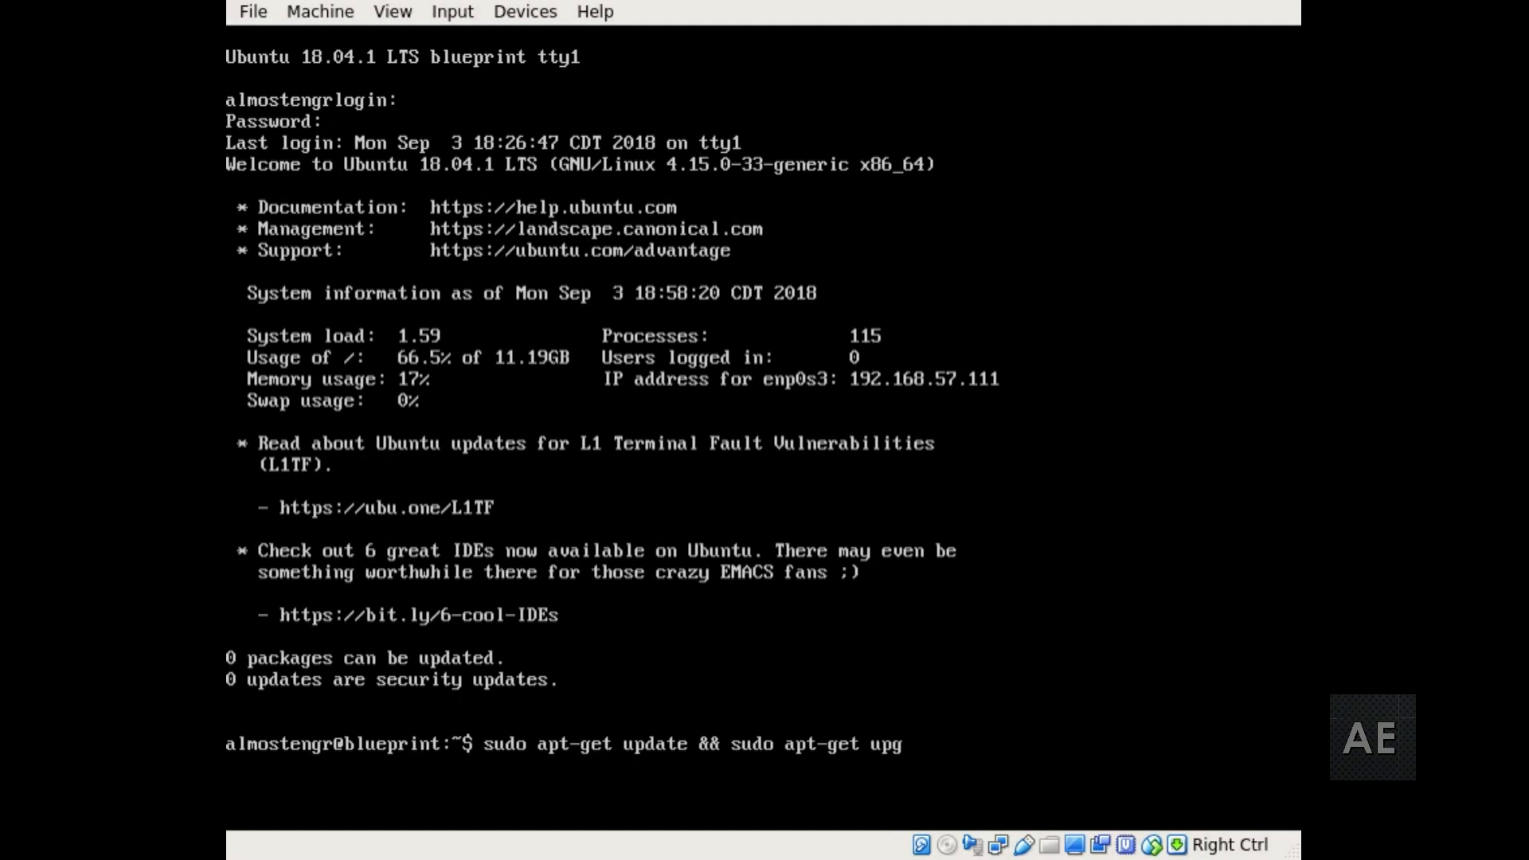
text(rade -y)
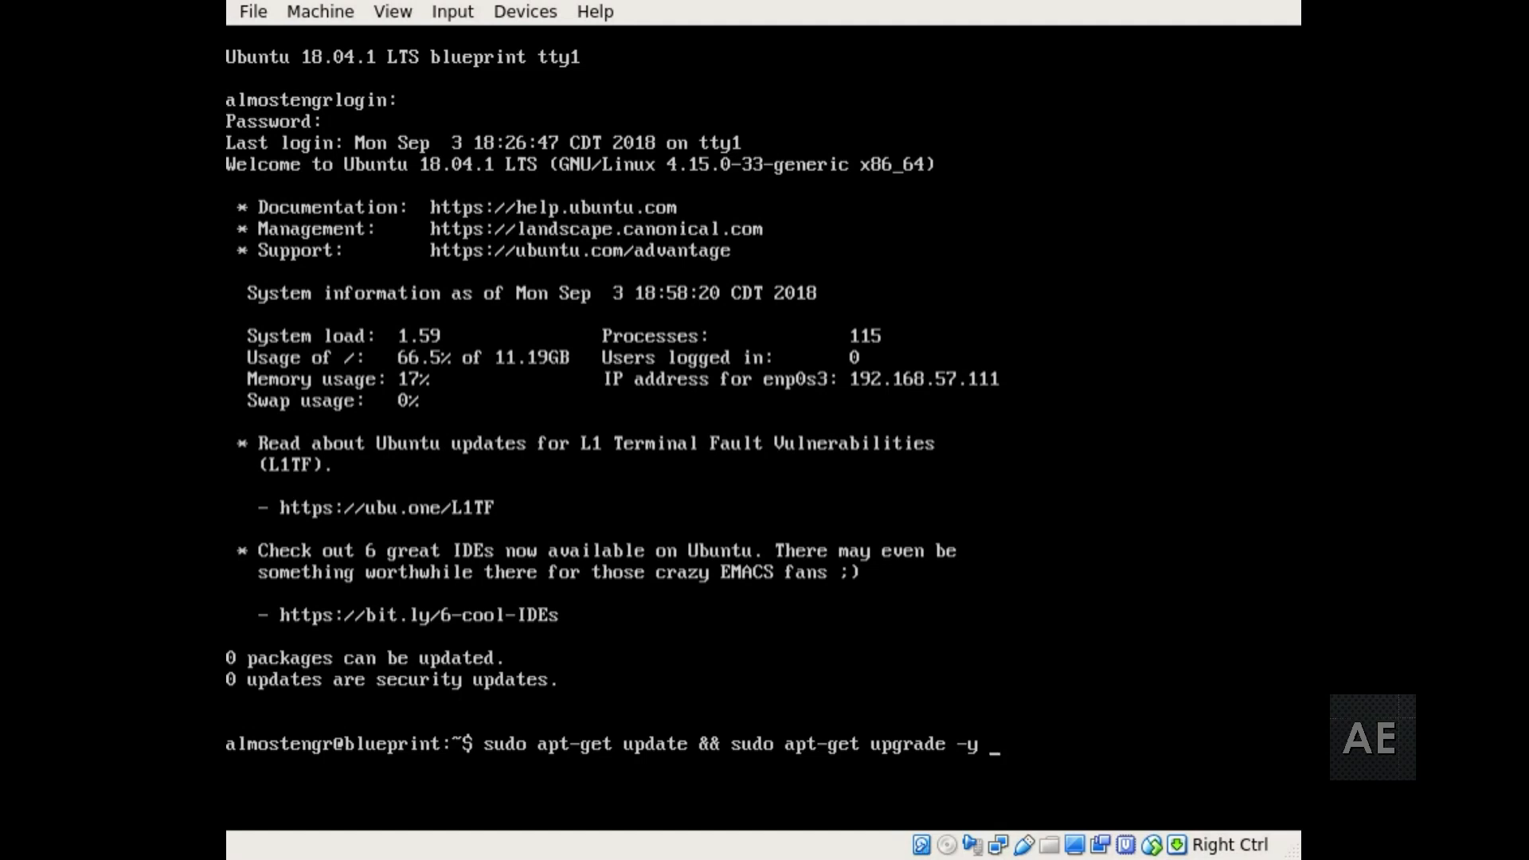
key(Return)
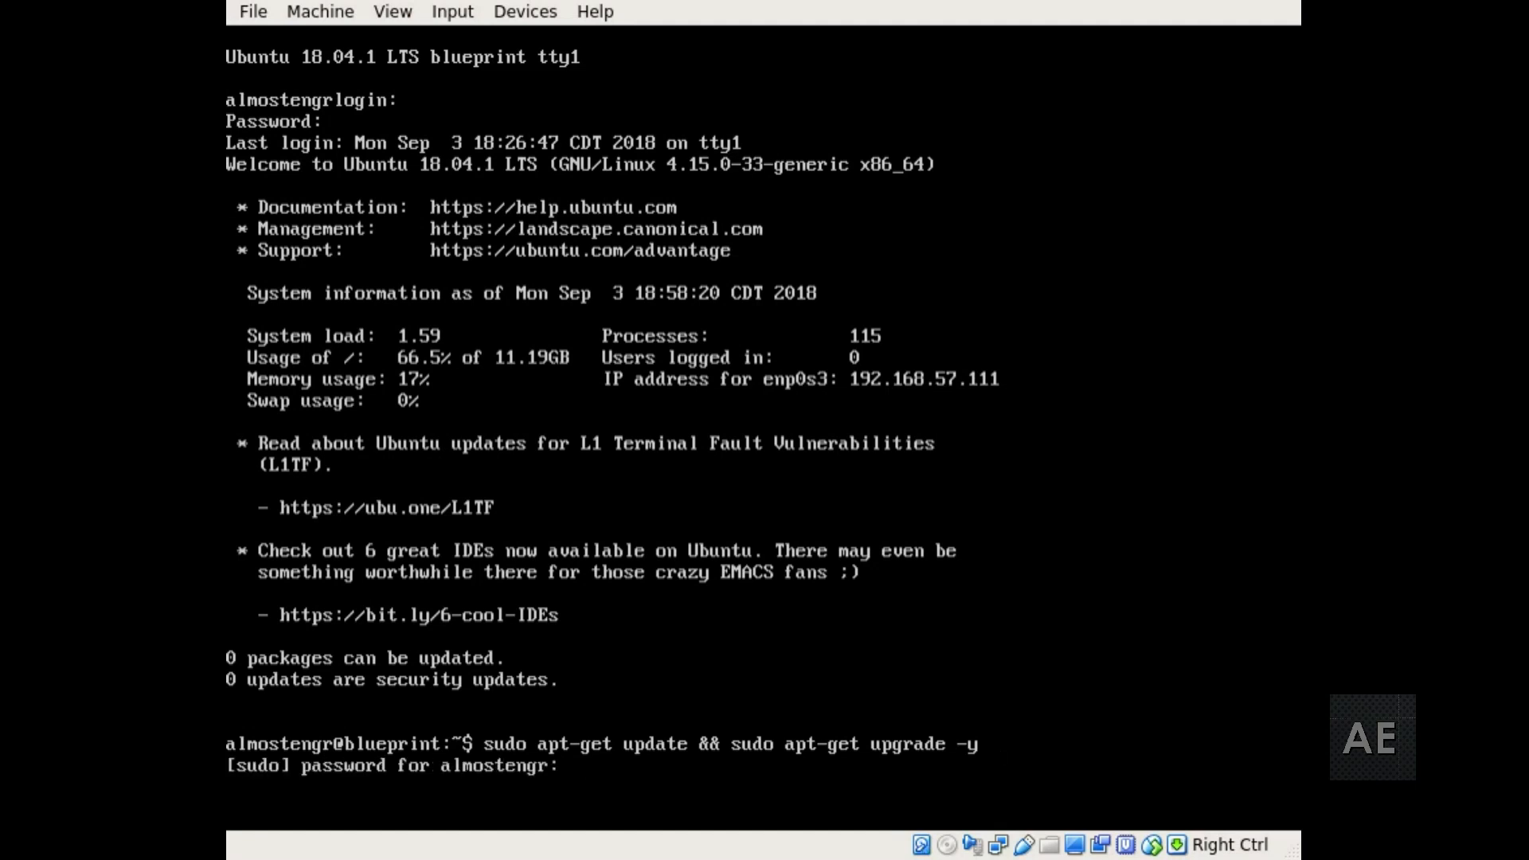
key(Return)
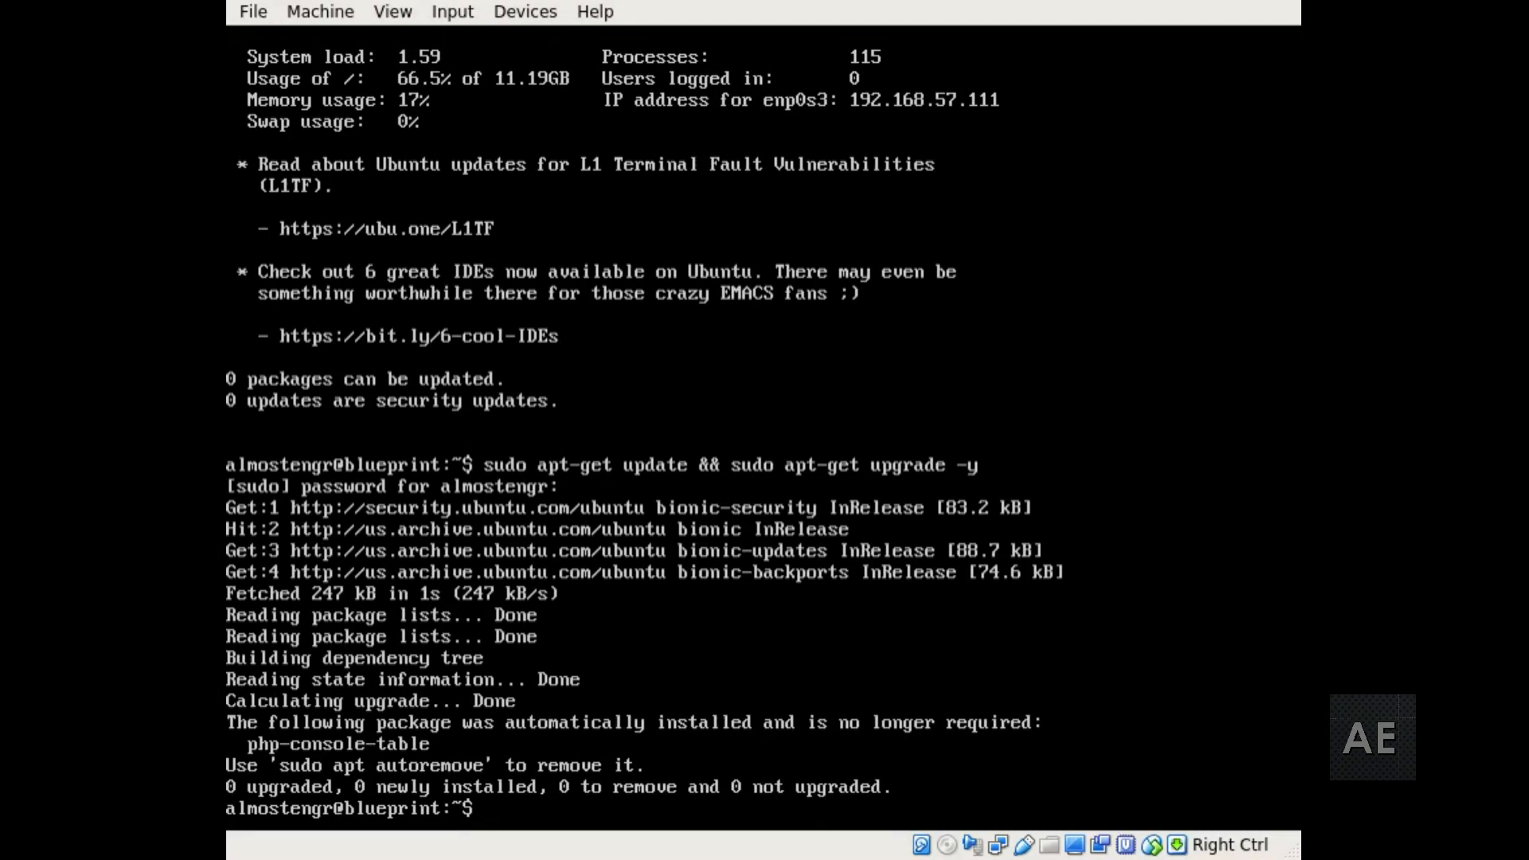
text(sudo apt-g)
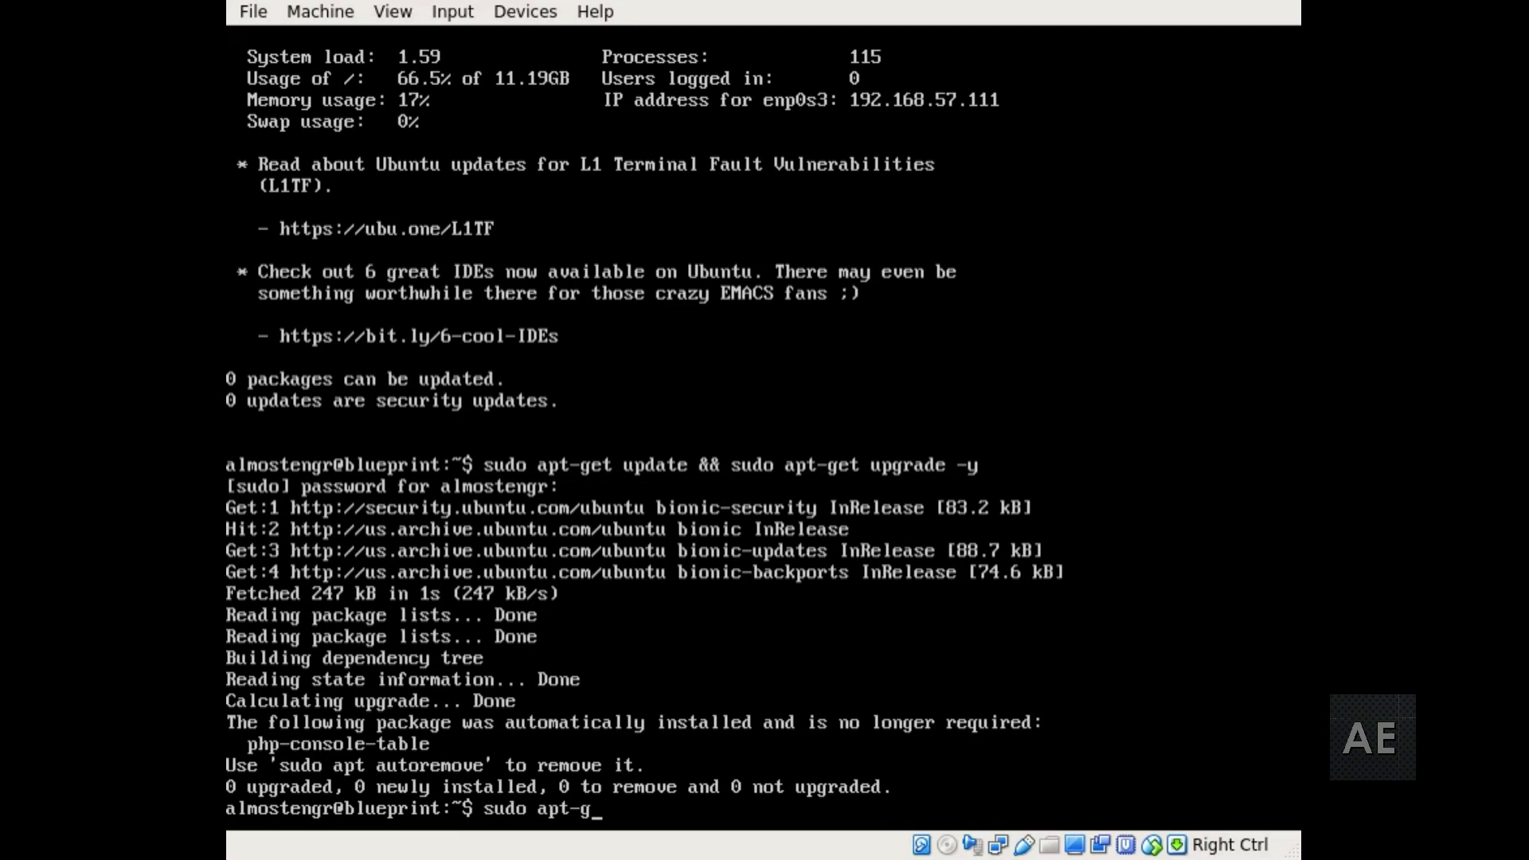
- Purge php-console-table with apt-get autoremove --purge, confirm y, then cd /etc
text(et)
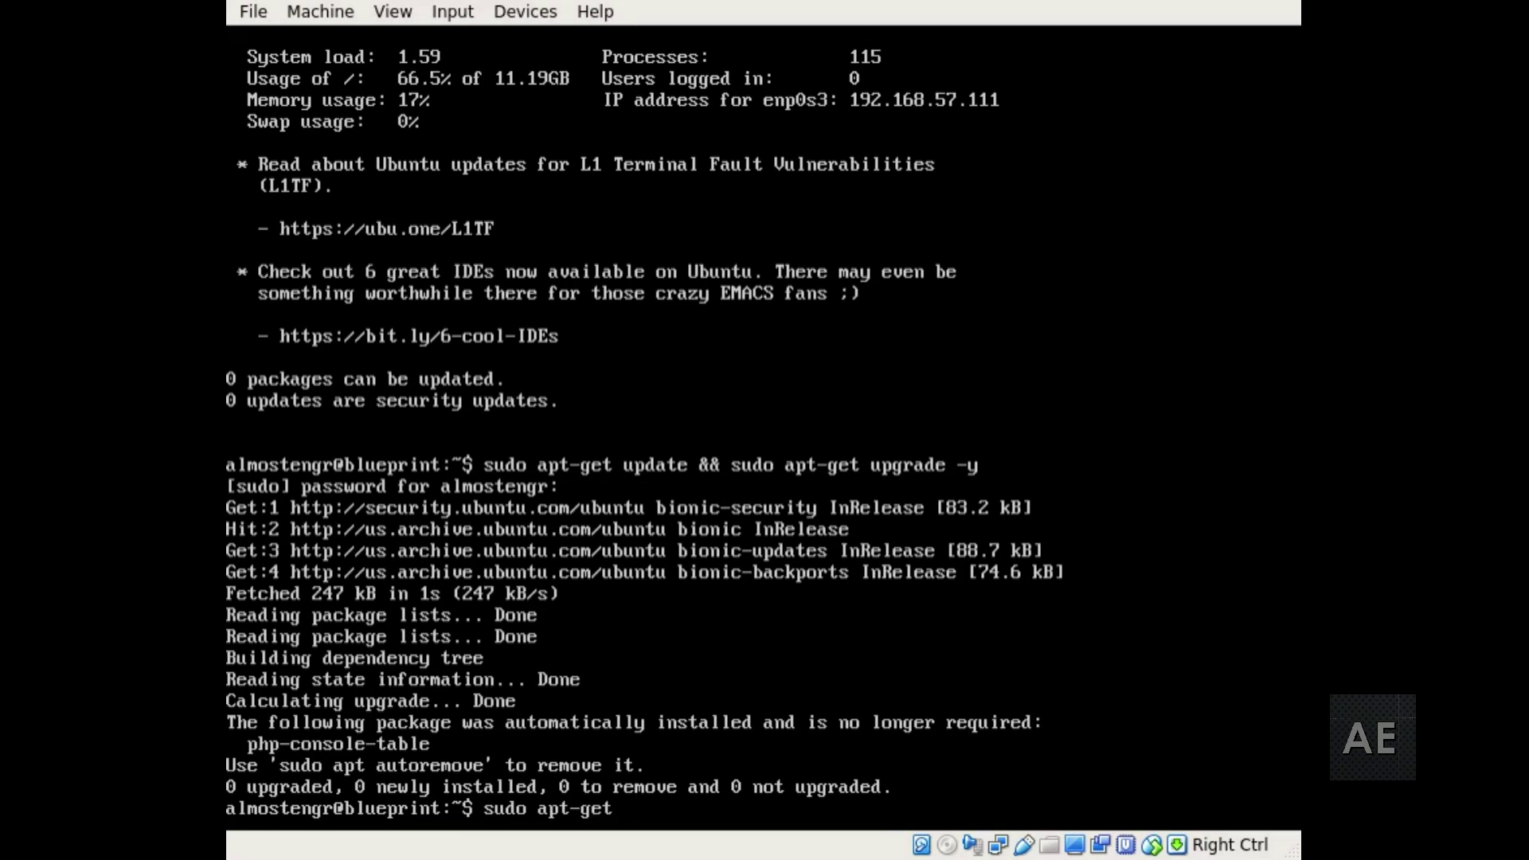
text(autoremove --purge)
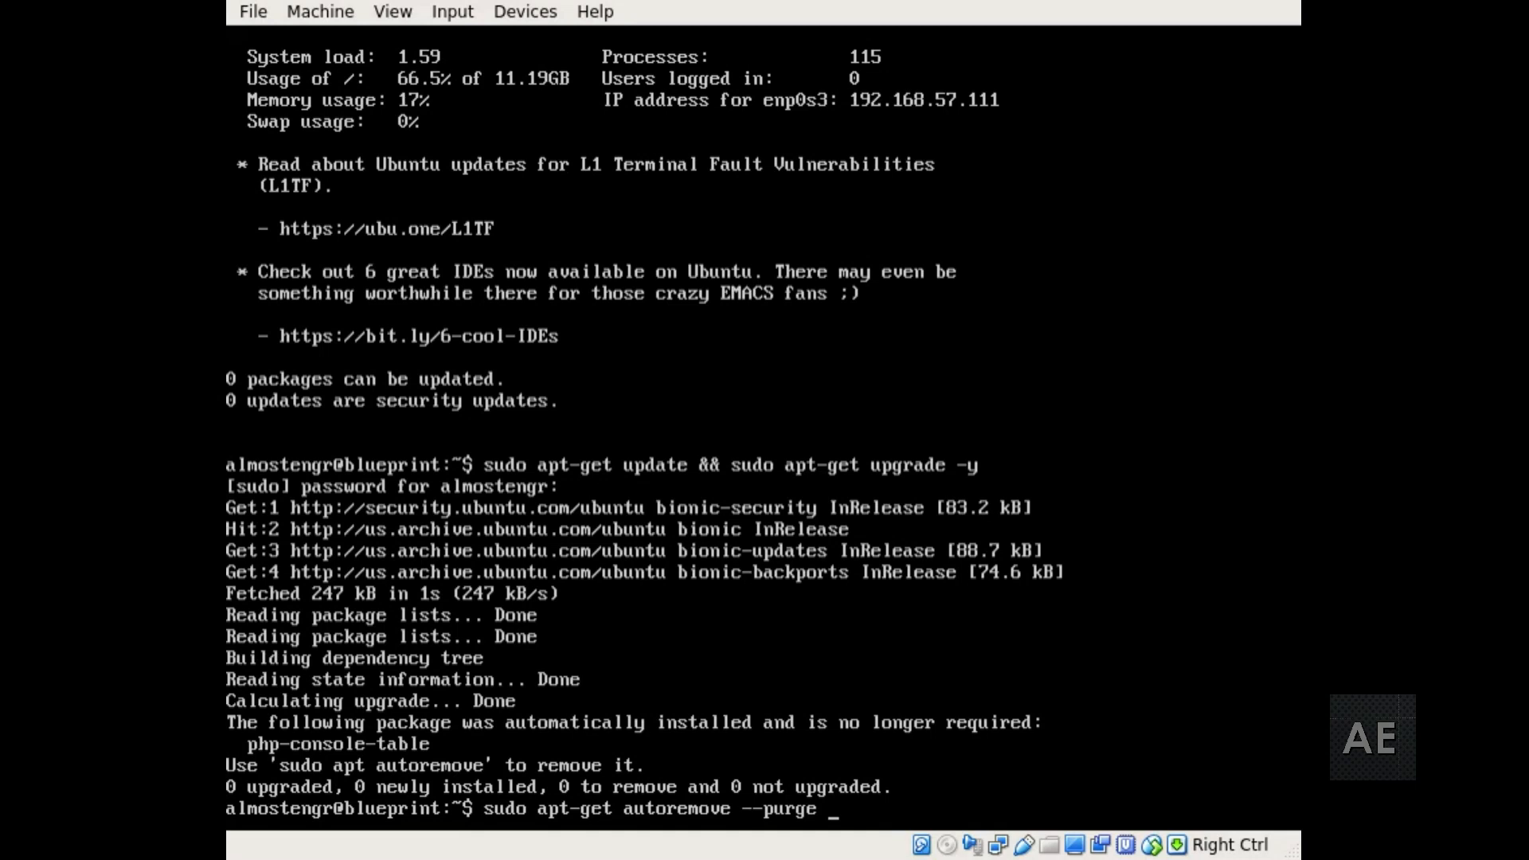
text(php-col)
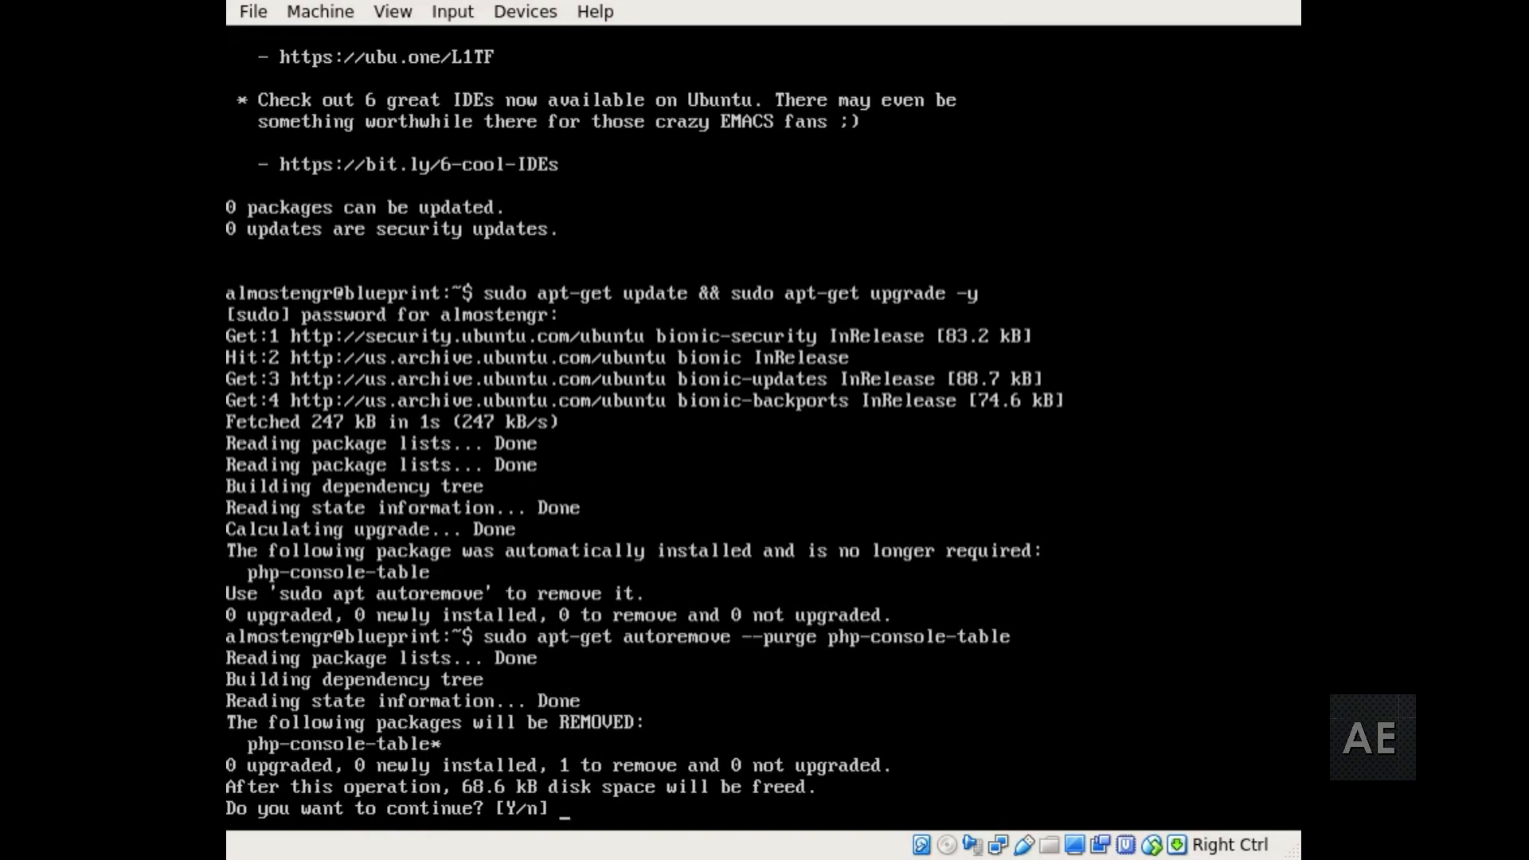
text(y)
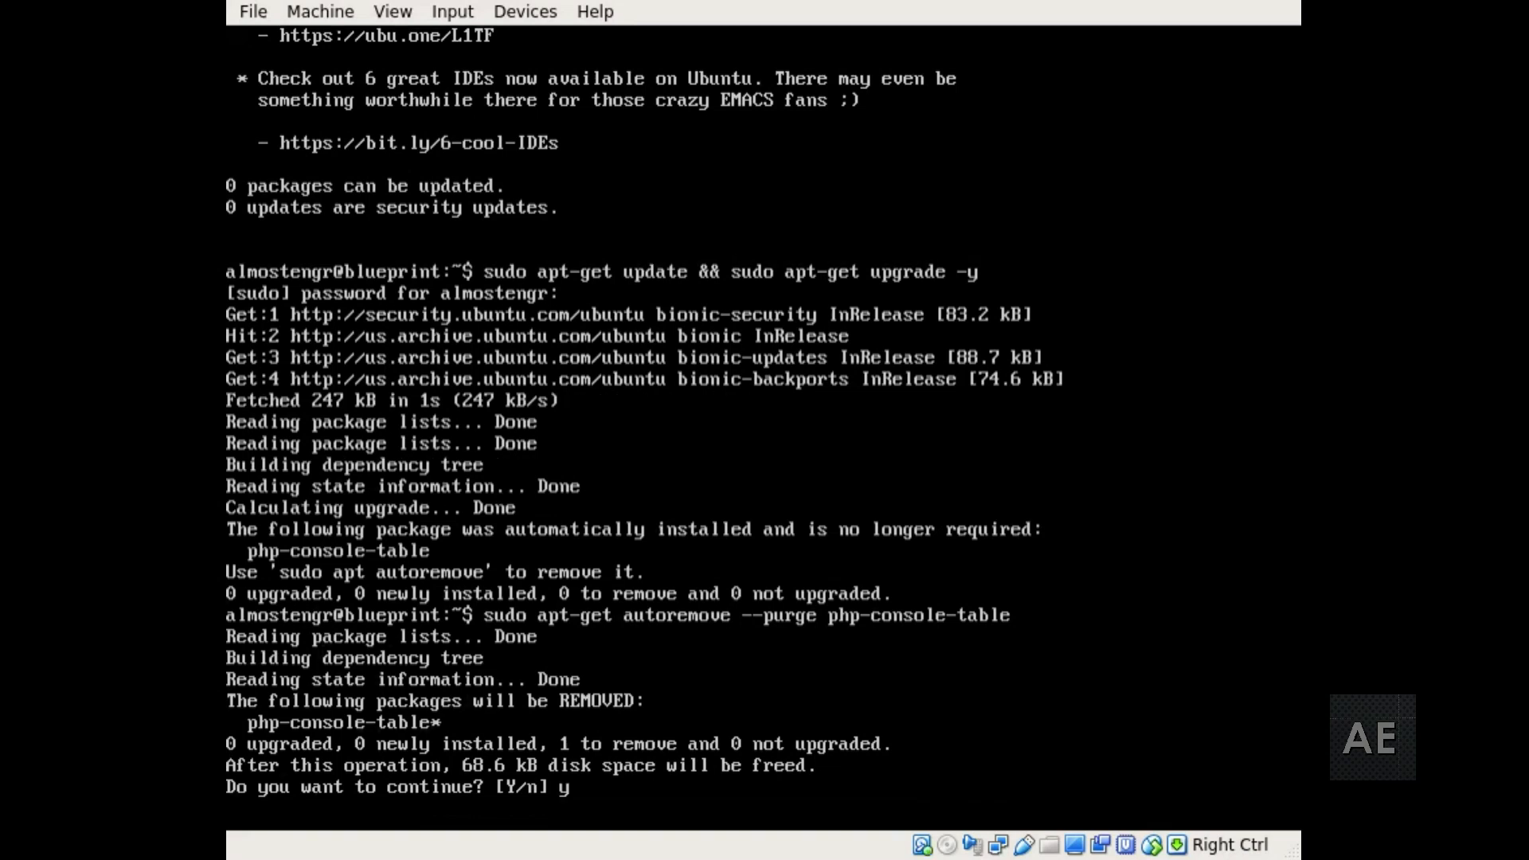
key(Return)
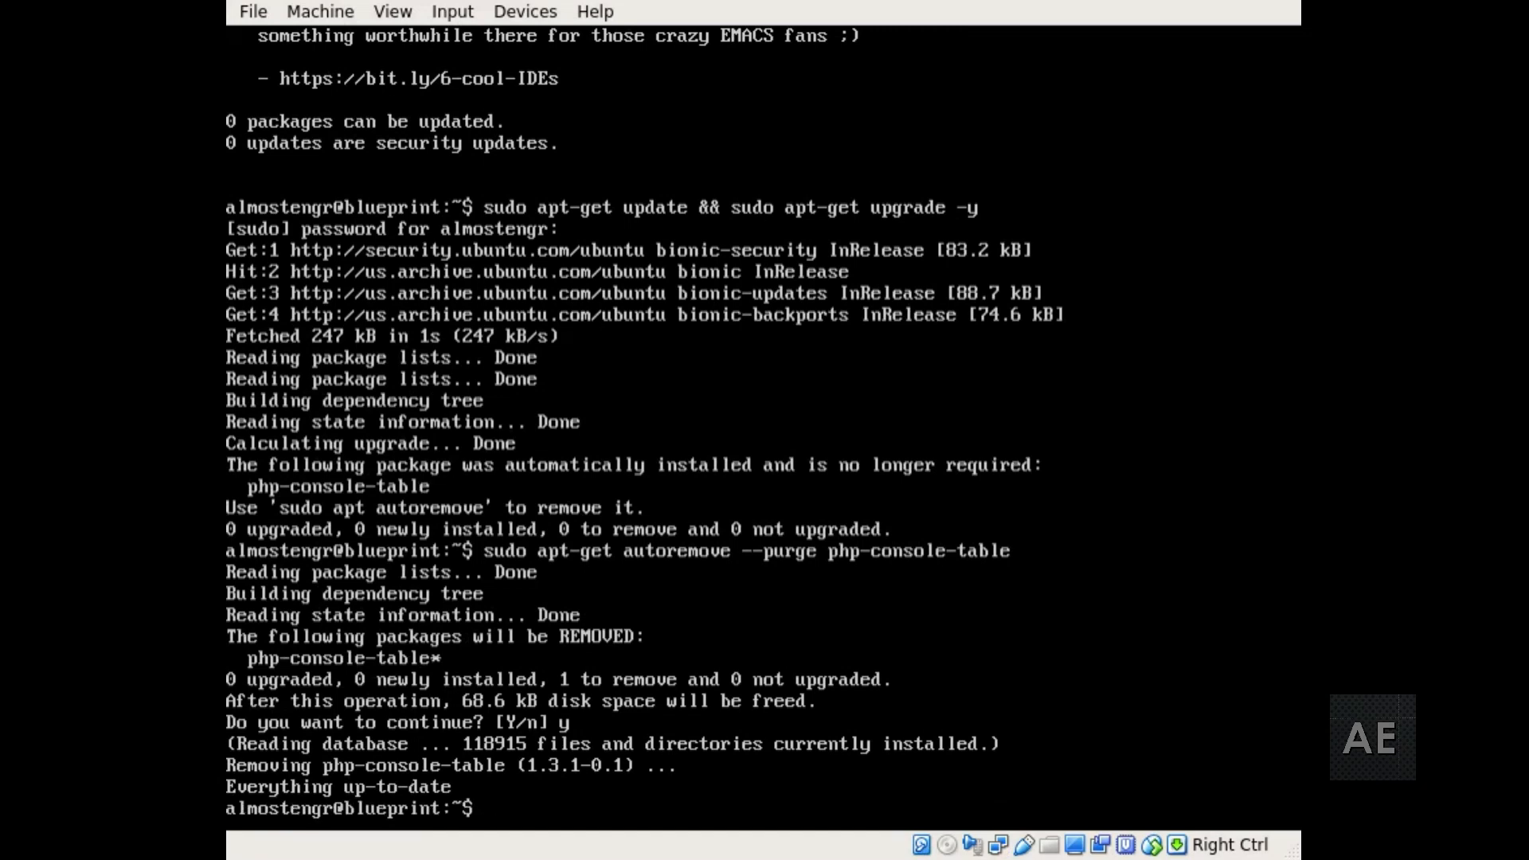
text(cd /etc)
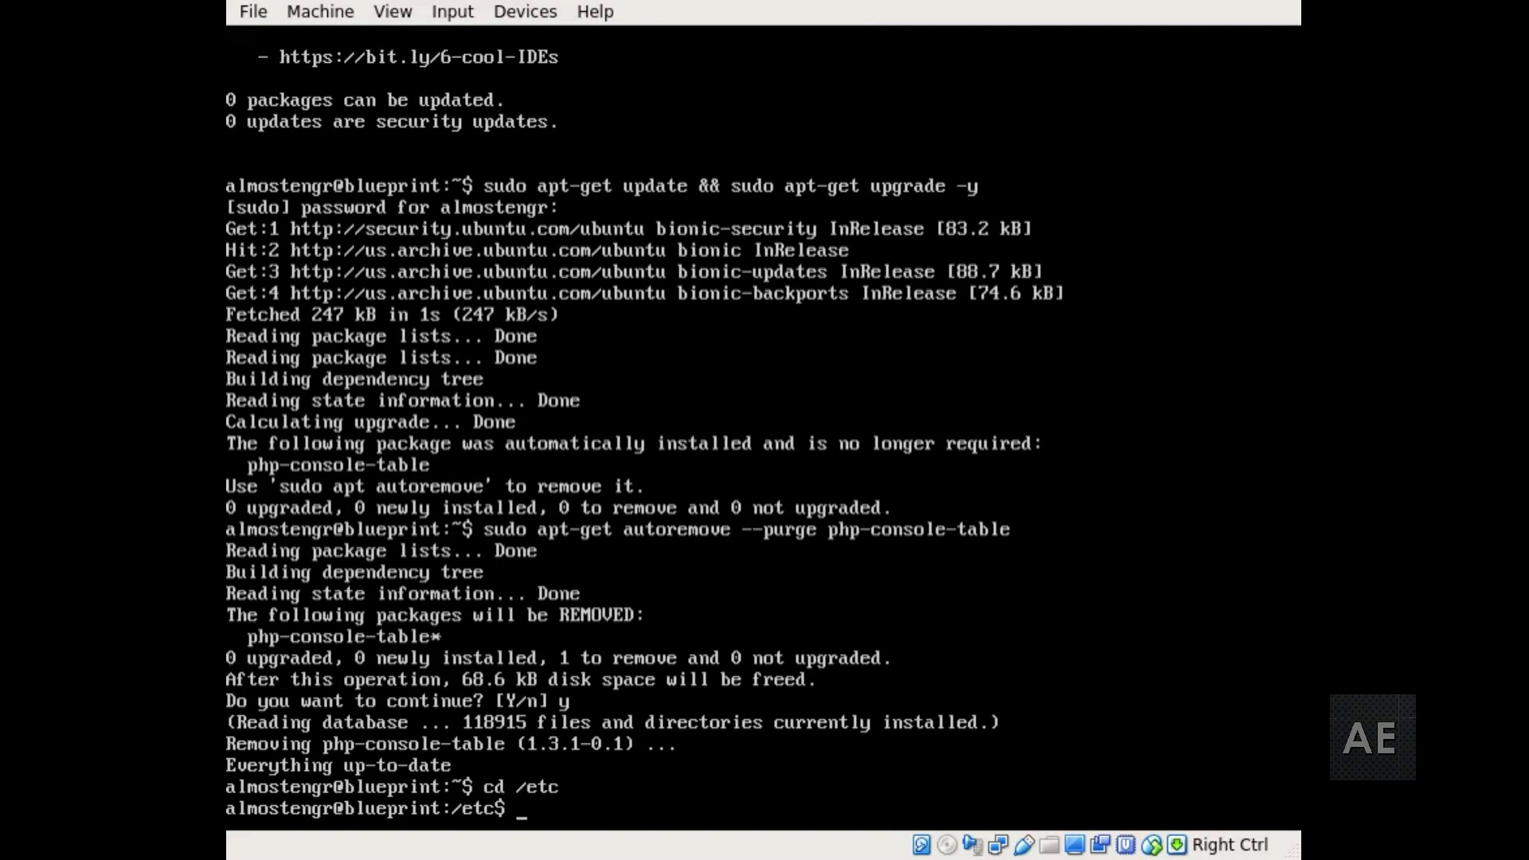
- Check the /etc git status with sudo and switch to a root shell via sudo su
text(sudo git statu)
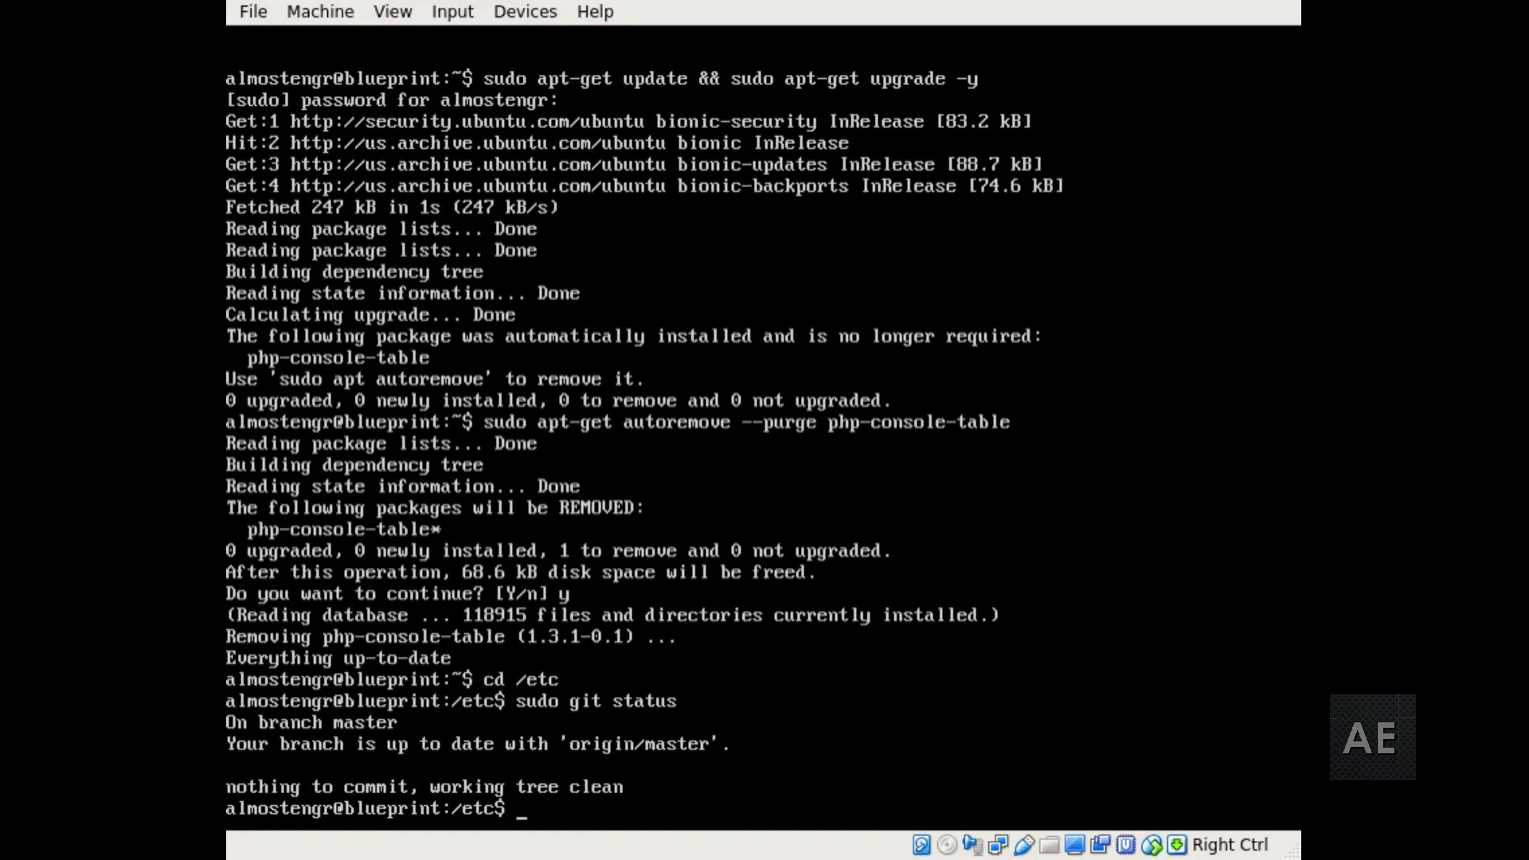
text(sudo)
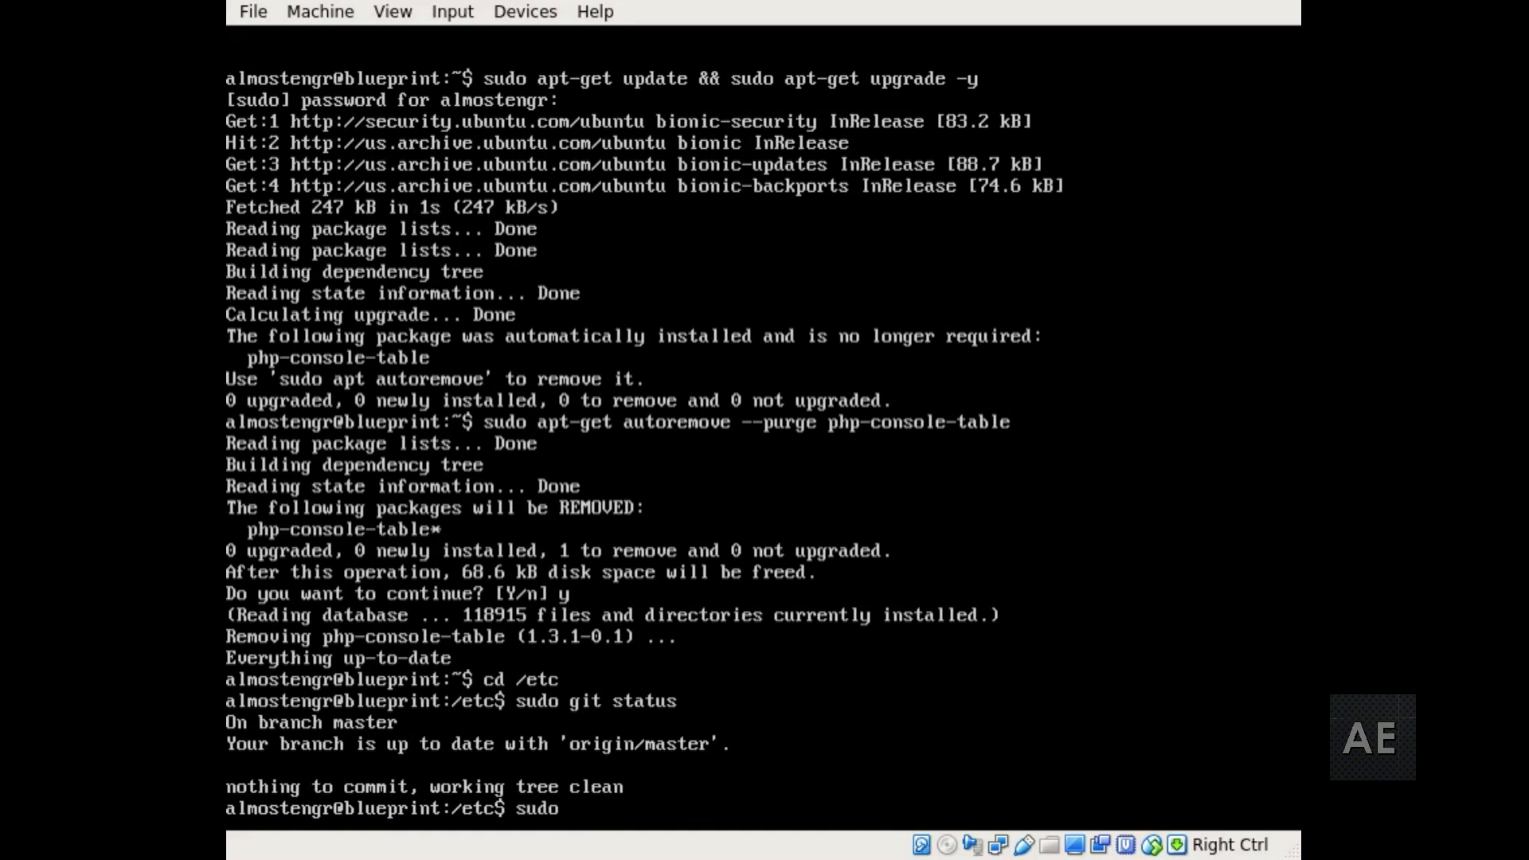
text(su)
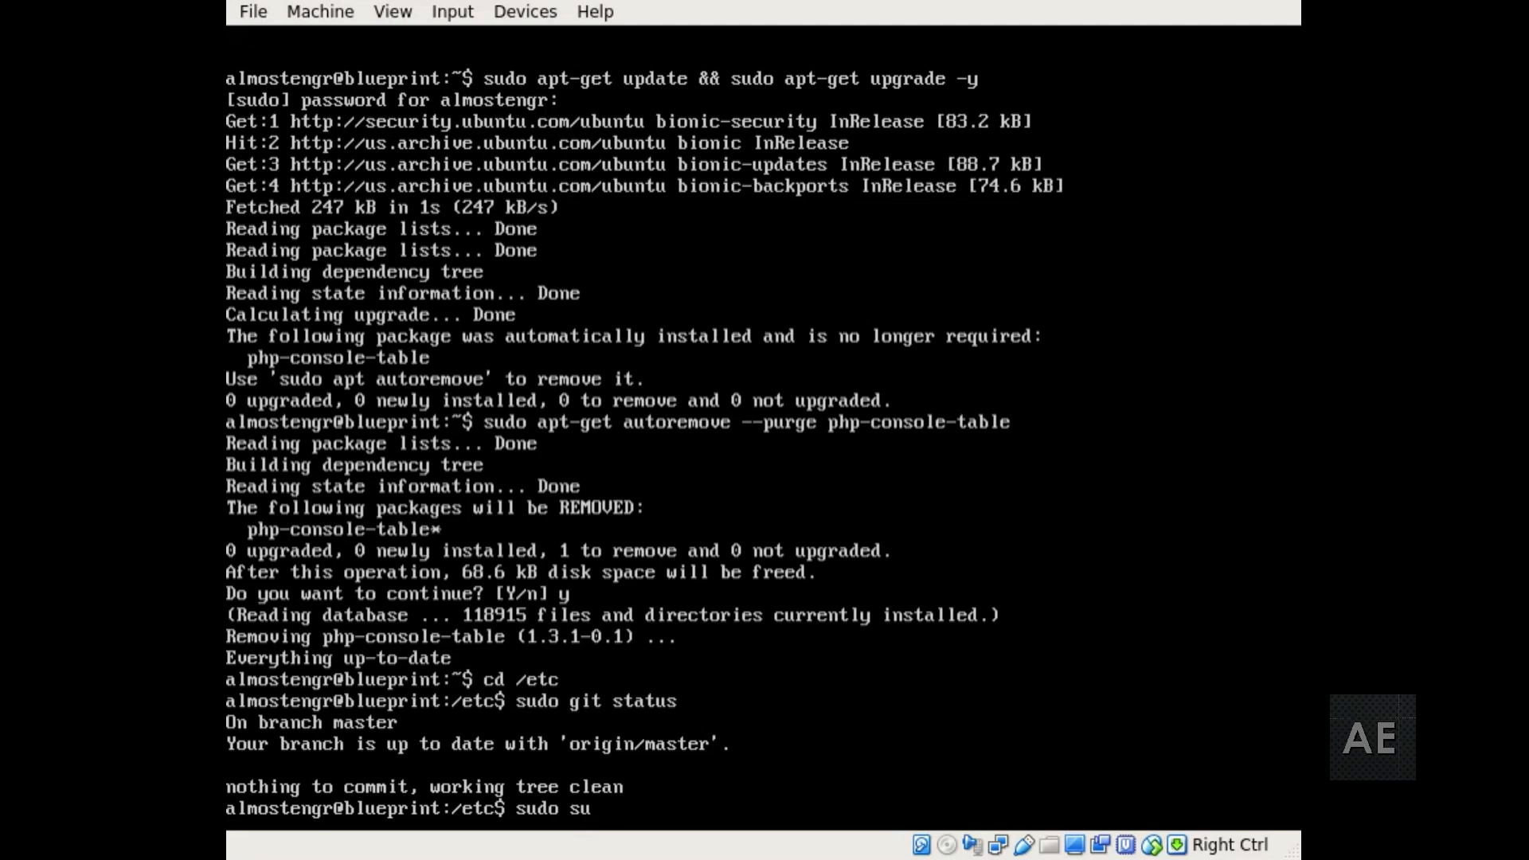
key(Return)
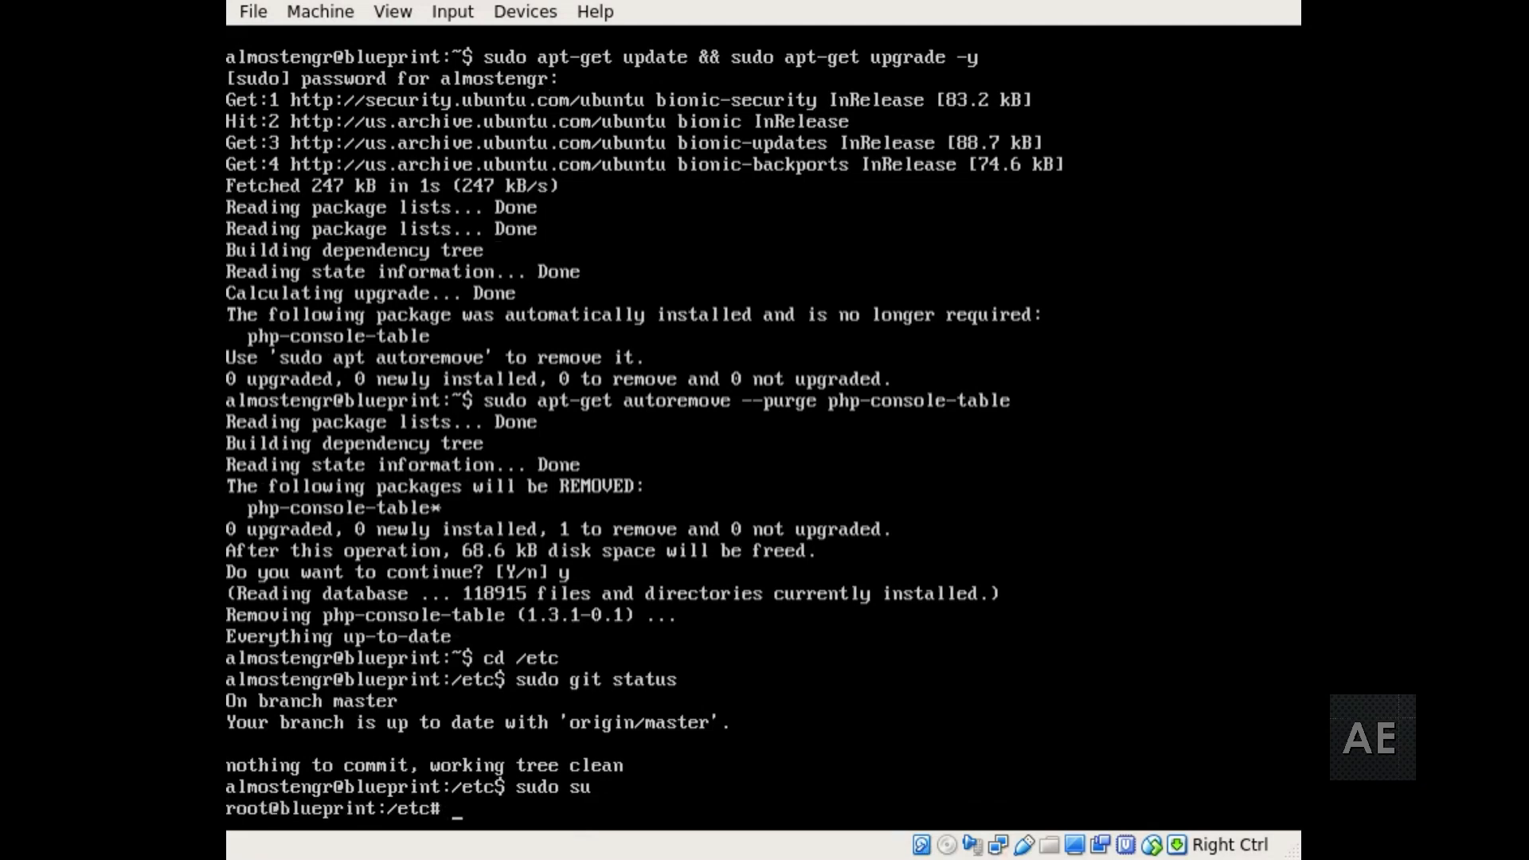
- As root, stage /etc changes with git add, confirm nothing to commit, and exit
text(git status)
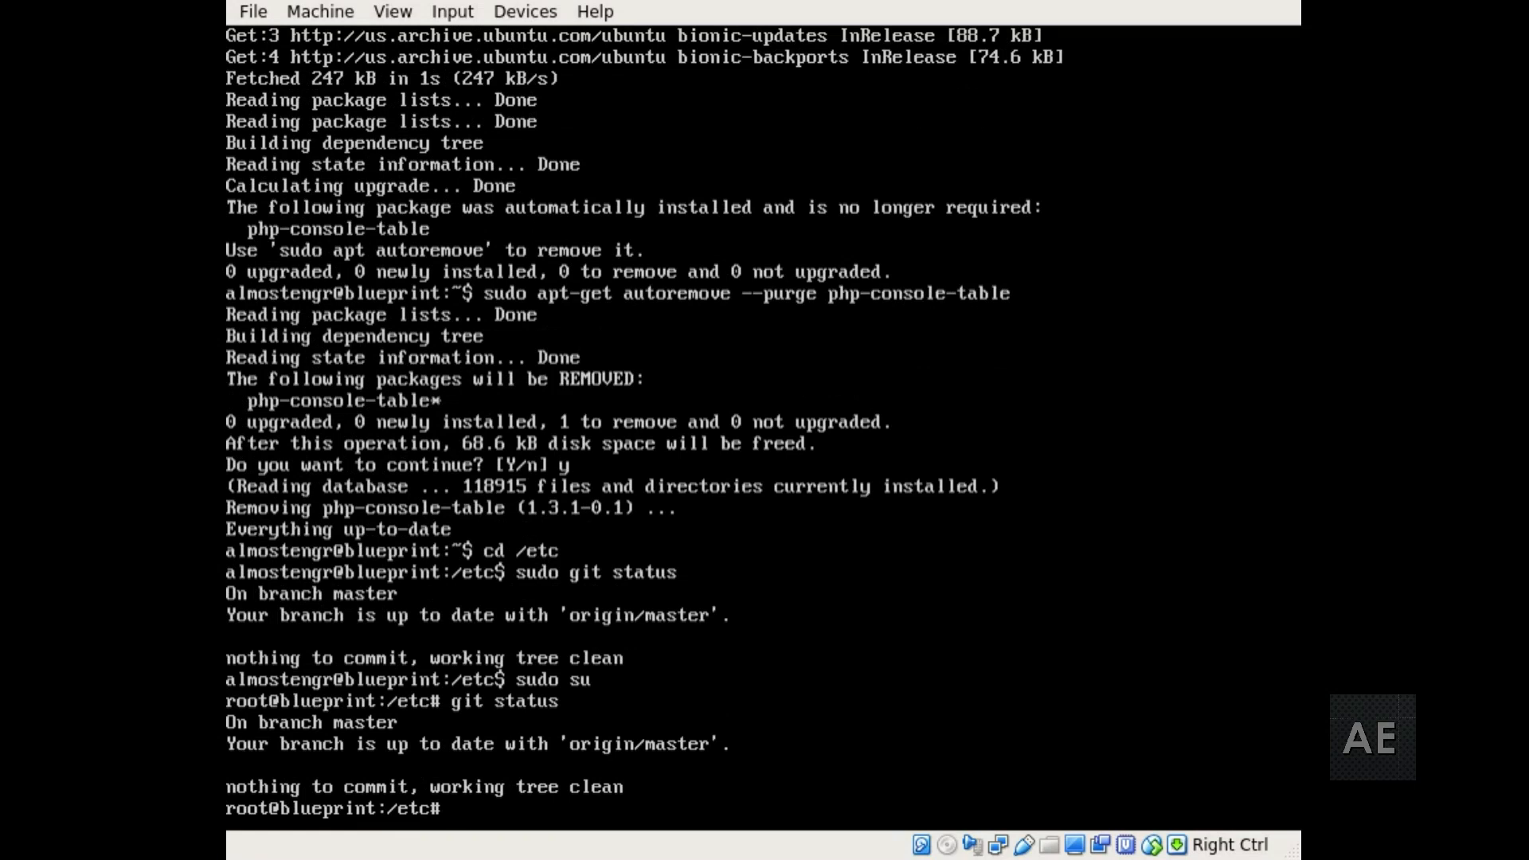
text(git add .)
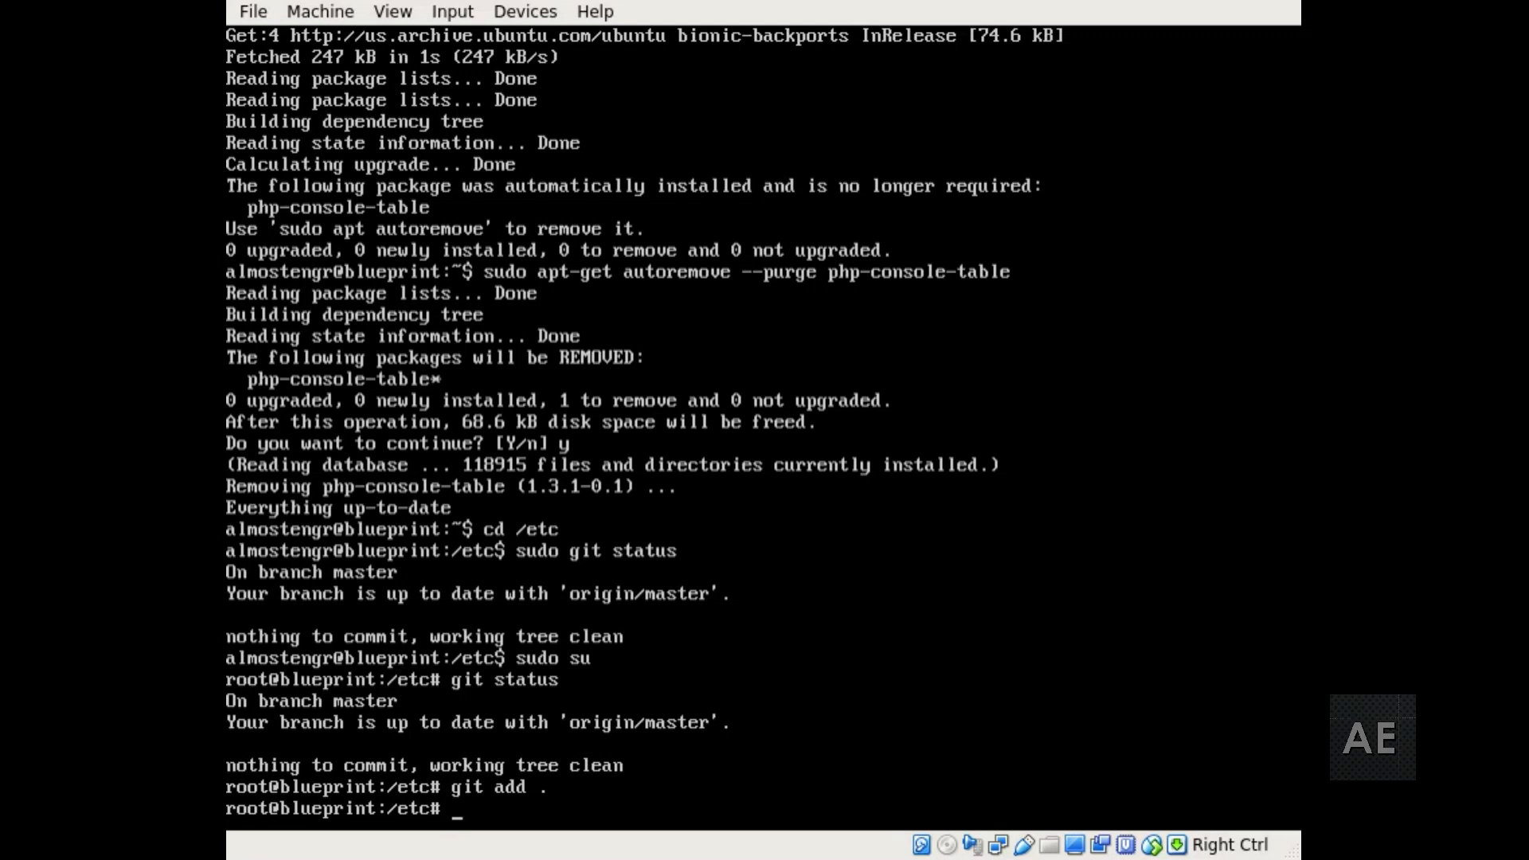
text(git status)
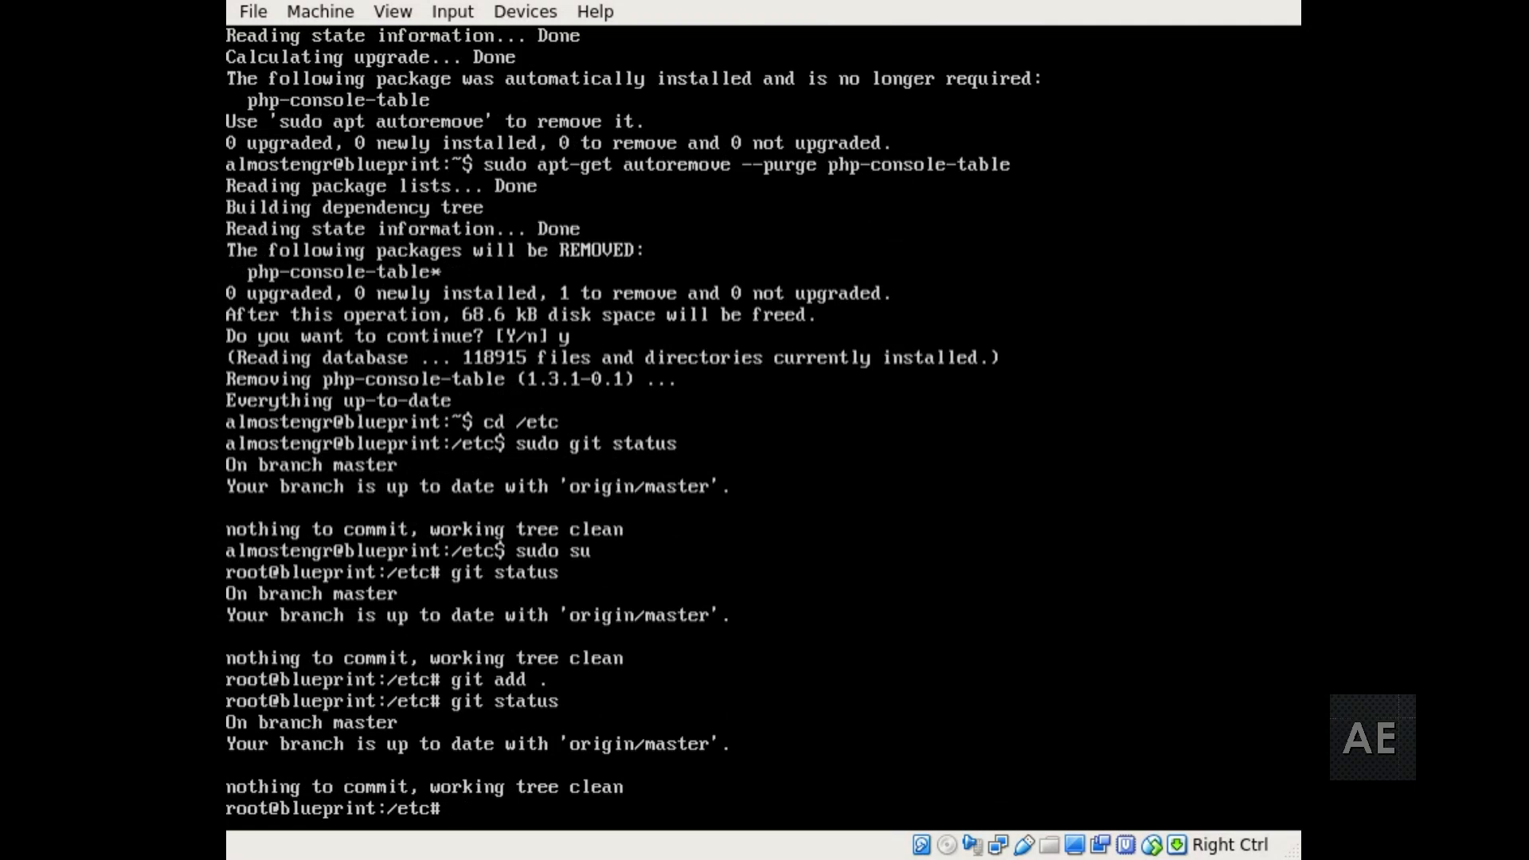
text(exit)
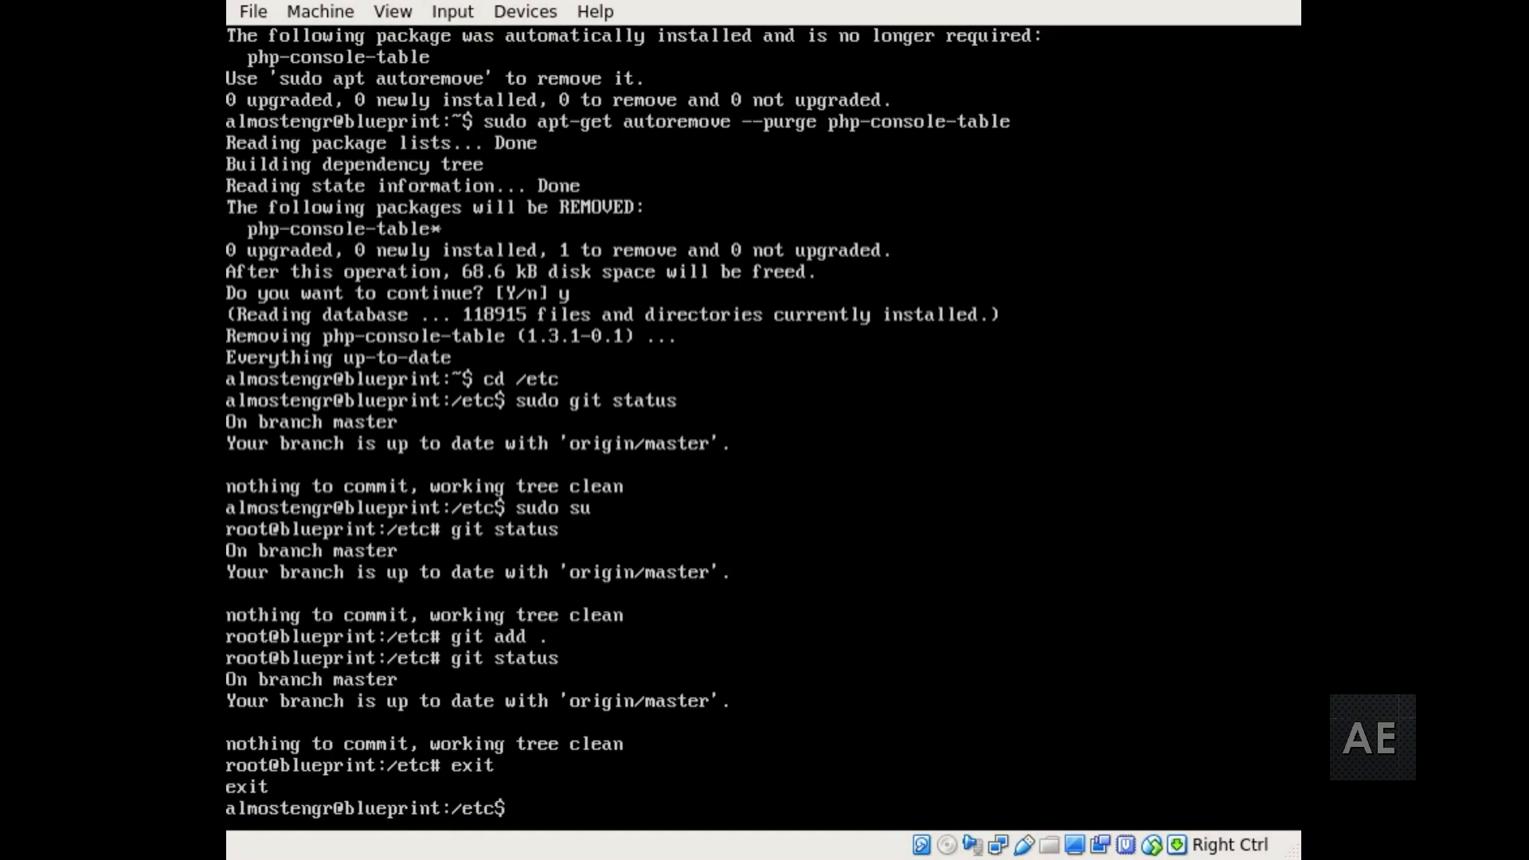
- Run ls and lsb_release -a, showing the codename bionic
text(ls)
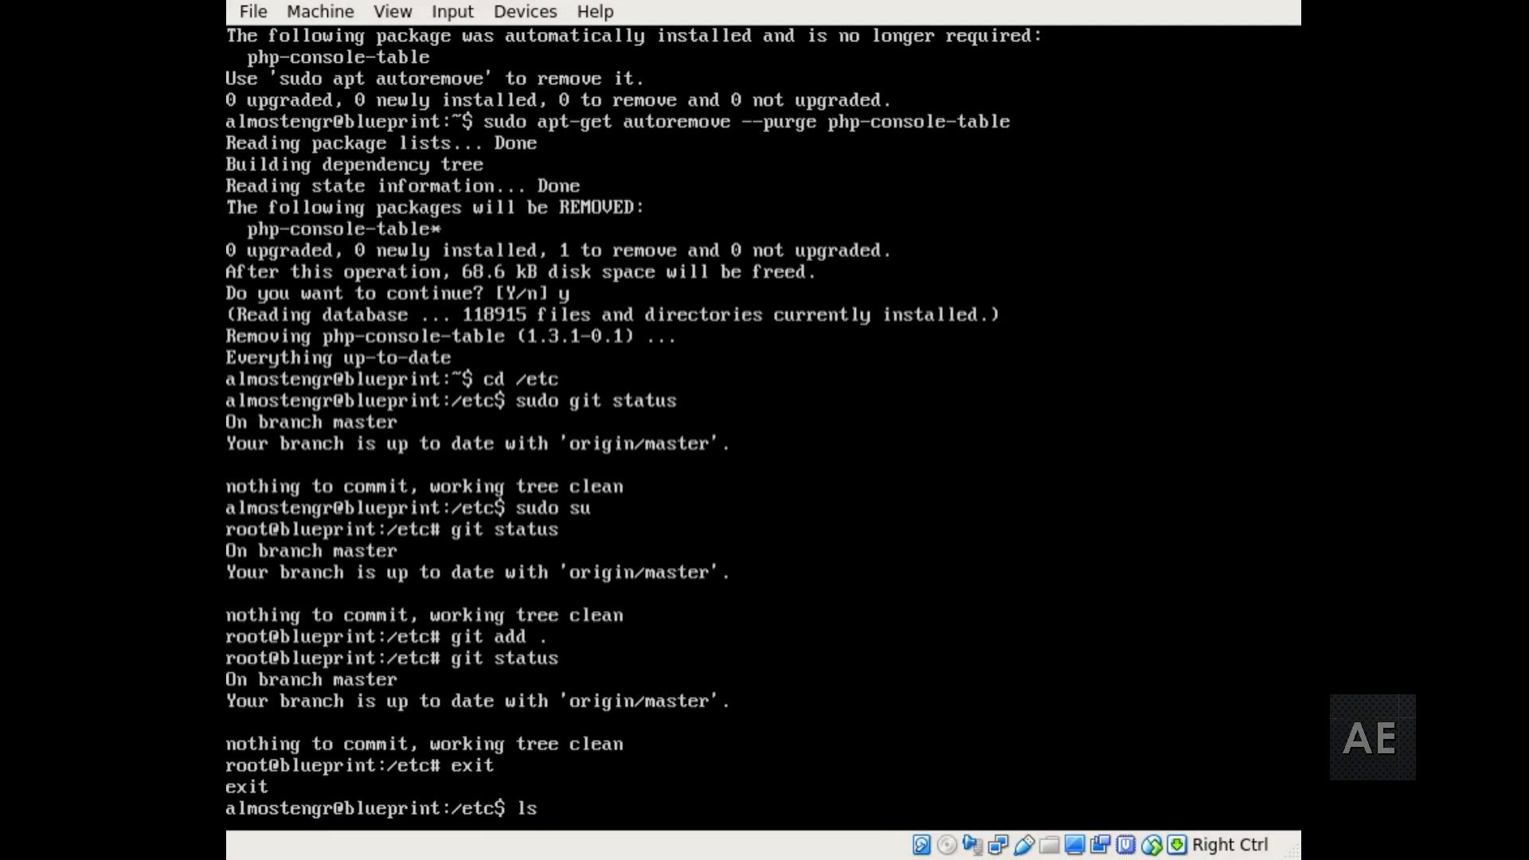
text(sb_relea)
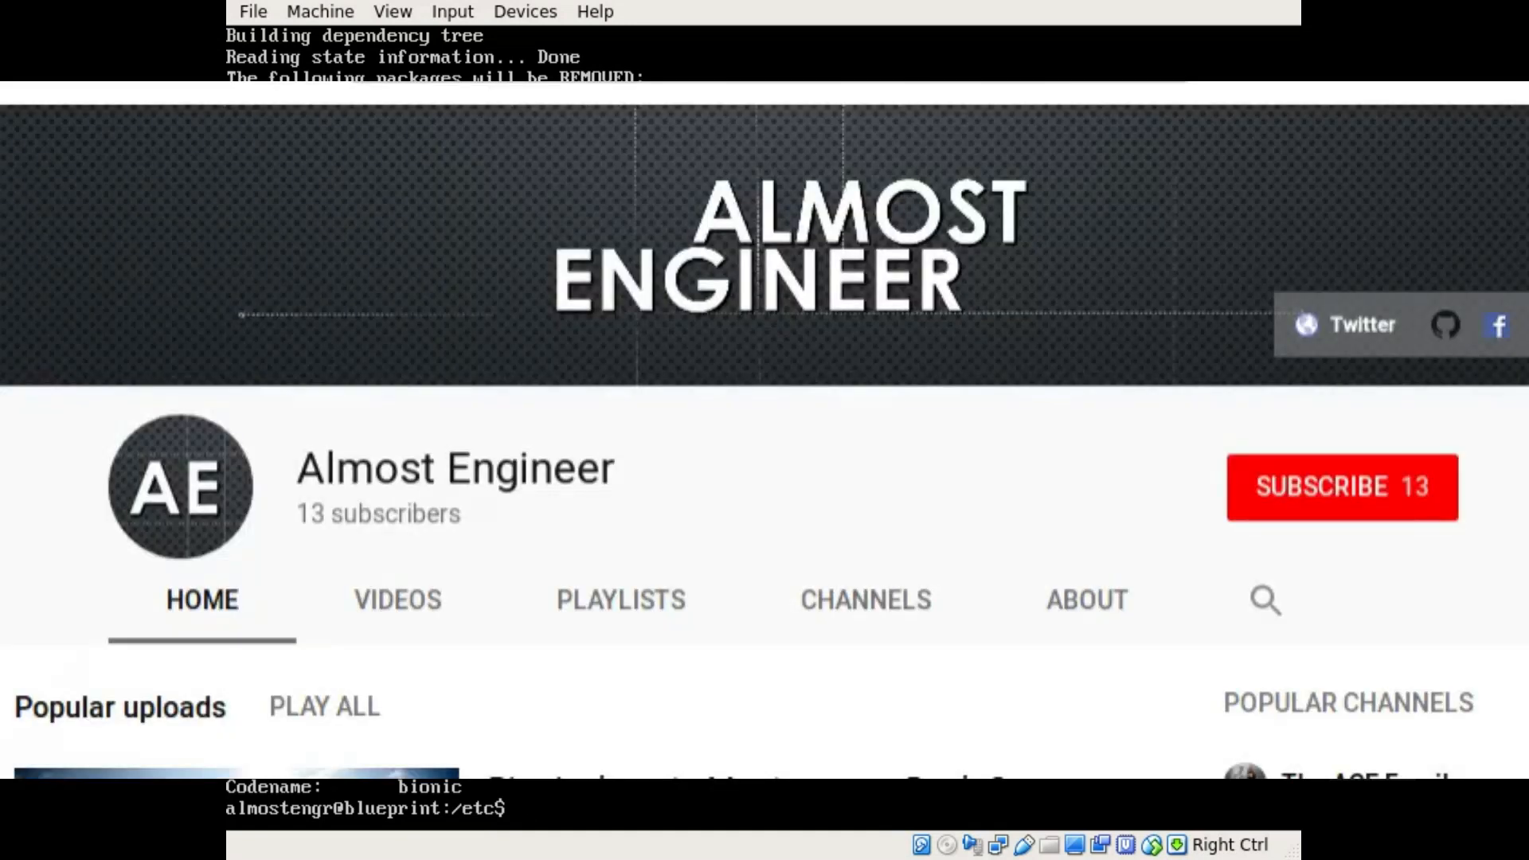
- Subscribe to the Almost Engineer YouTube channel, raising the subscriber count to 14
click(1343, 488)
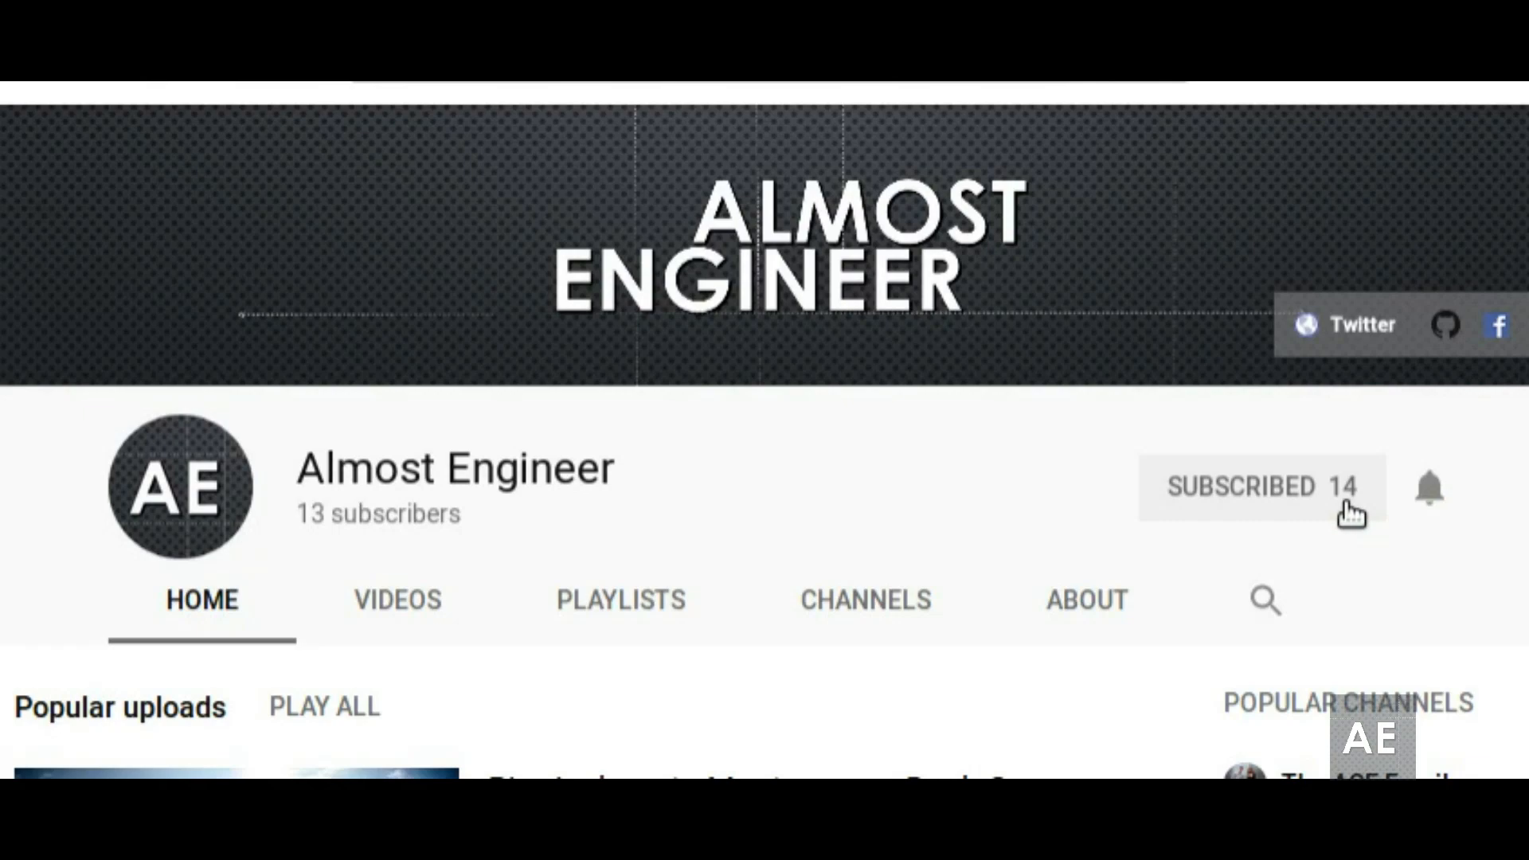